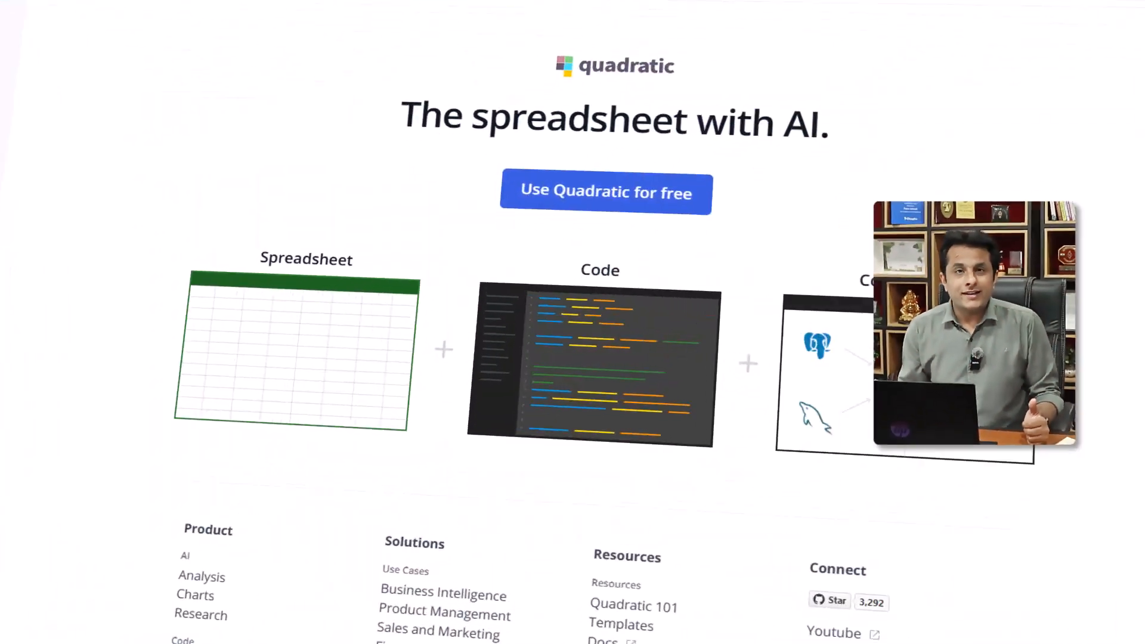
- Search 'Quadratic ai' in Google and sign up on Quadratic with a Google account
scroll(up, 3)
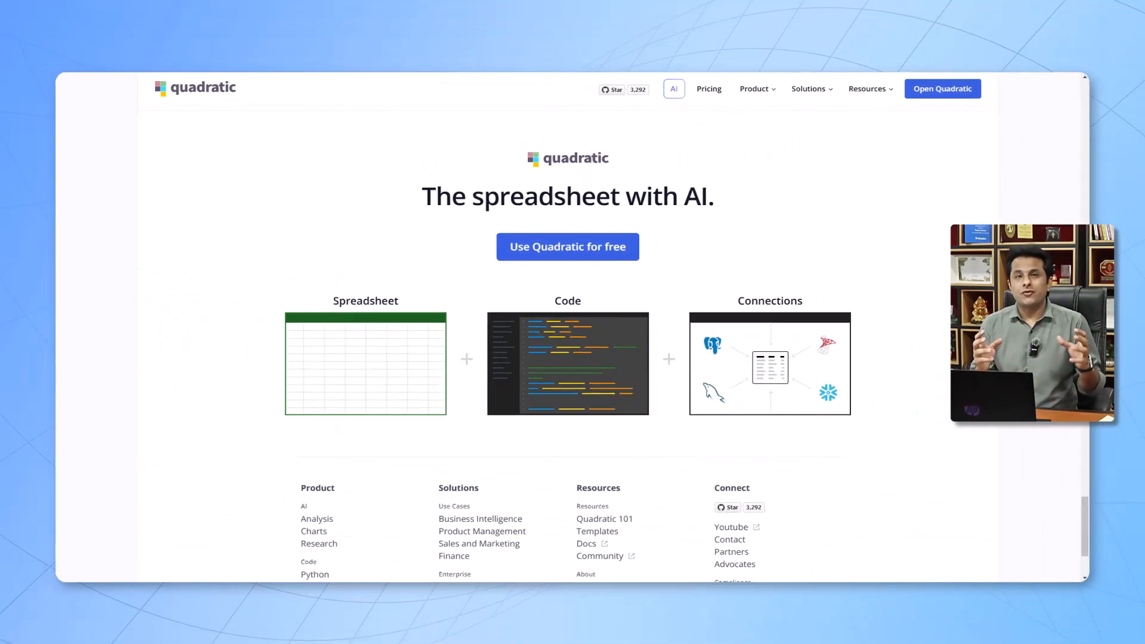
scroll(down, 3)
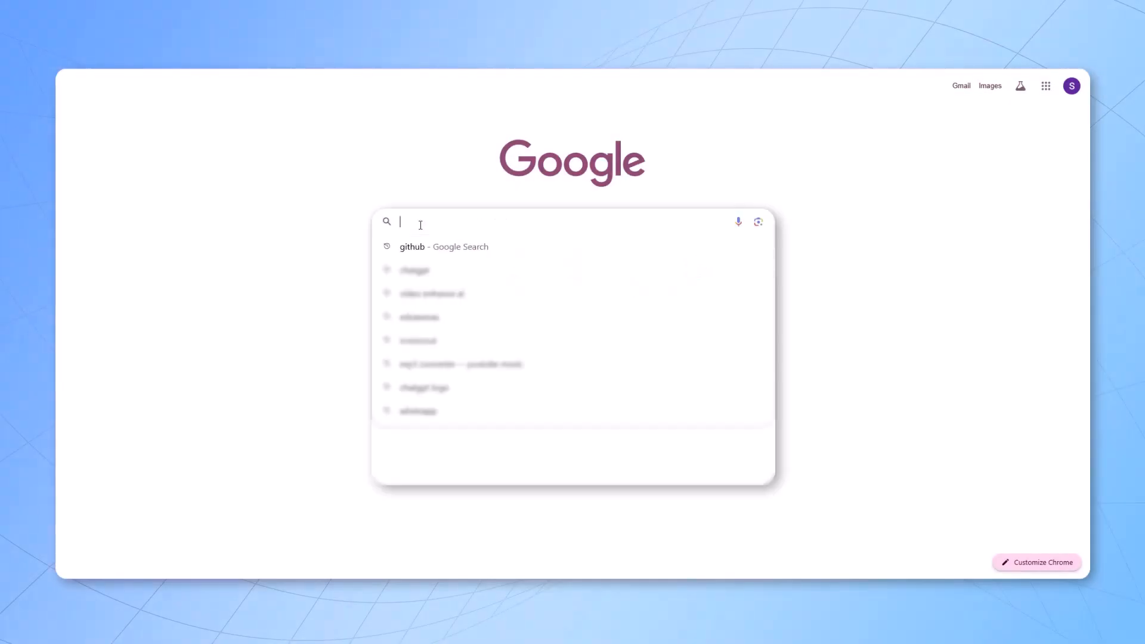
text(Quadratic ai)
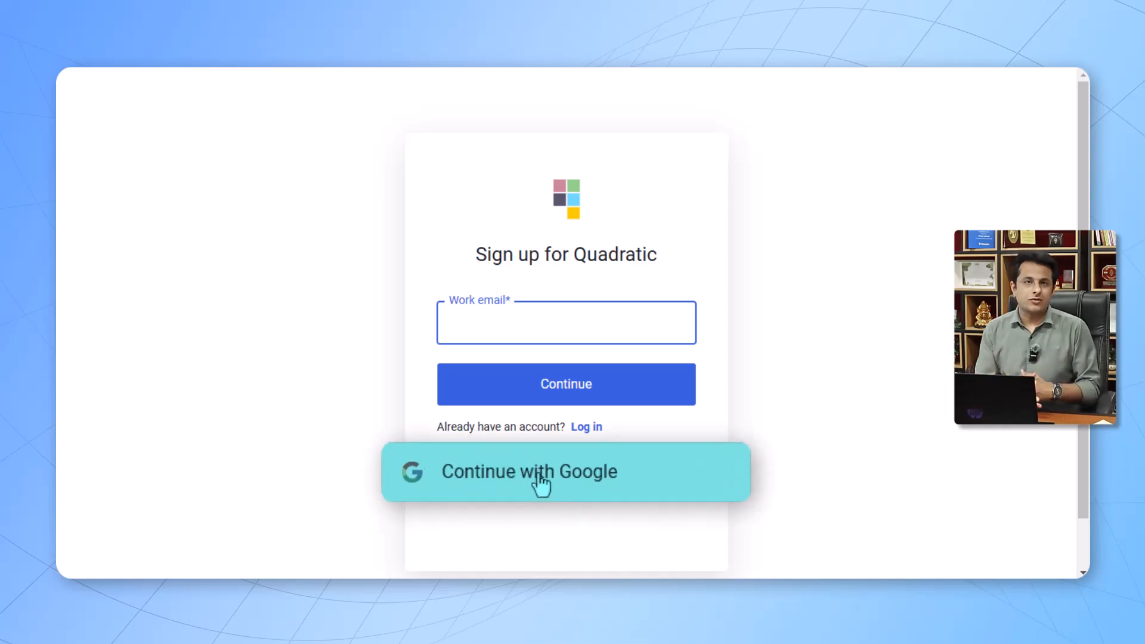
click(565, 471)
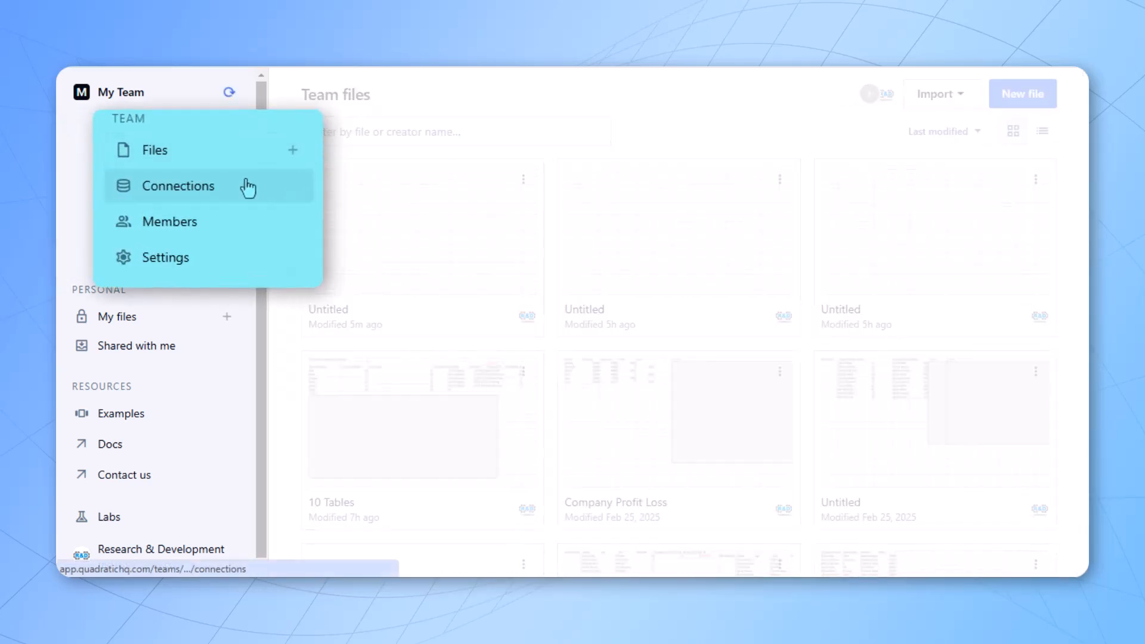
- View Team connections, with no databases set up, then return to the Files list
click(177, 185)
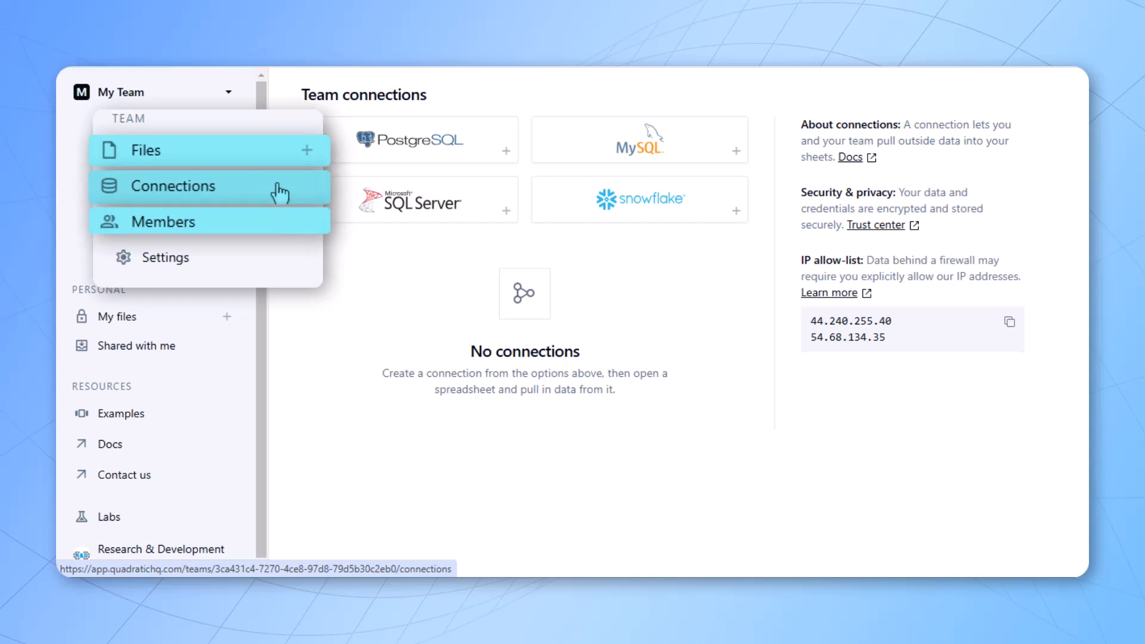
click(146, 149)
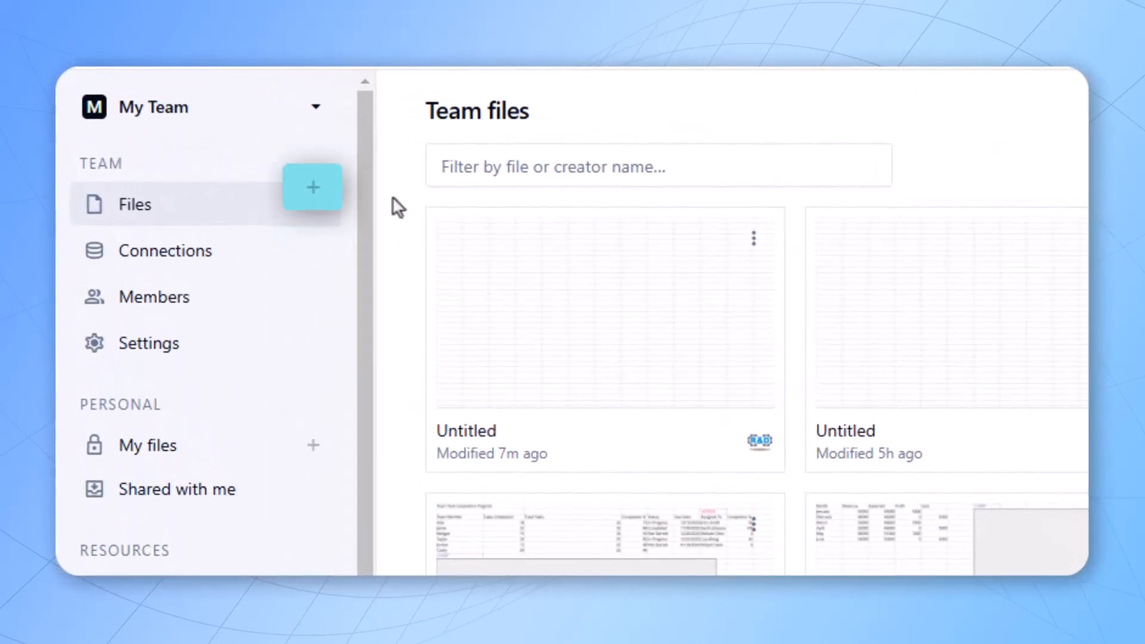
mouse_move(312, 204)
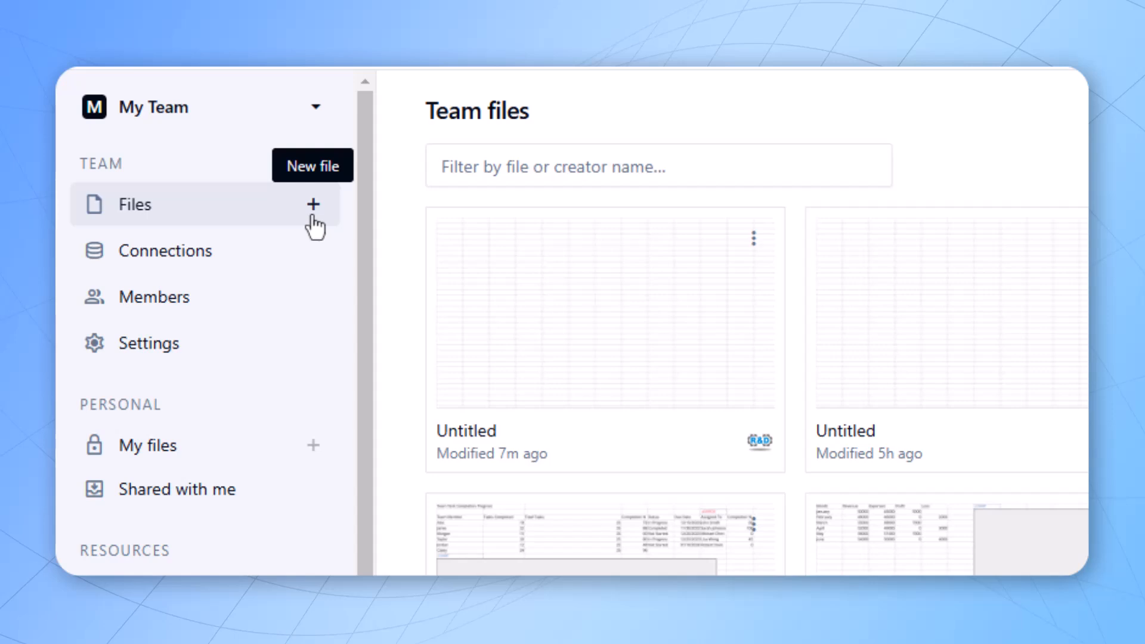
- Start a blank untitled team spreadsheet with the Sheet chat panel from the Files + button
click(313, 205)
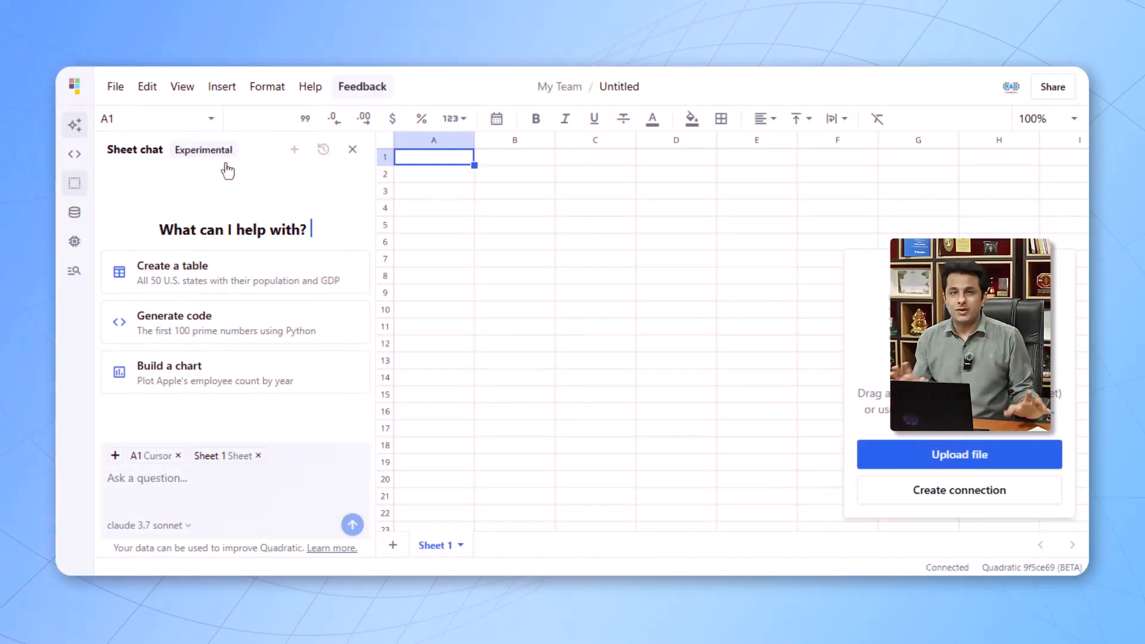
mouse_move(342, 184)
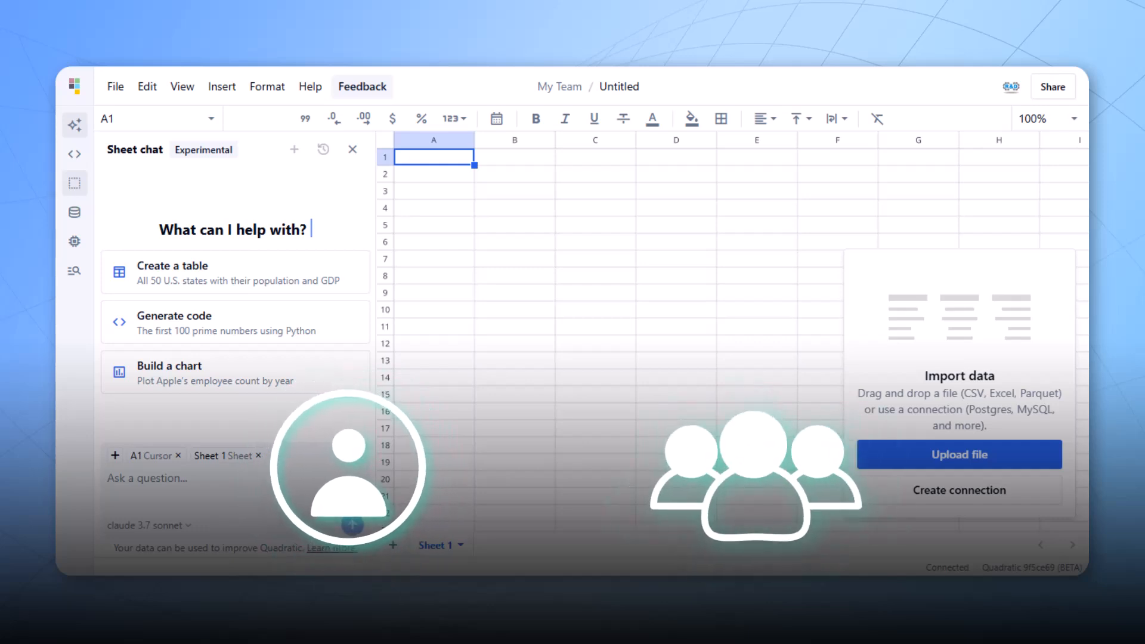
mouse_move(761, 432)
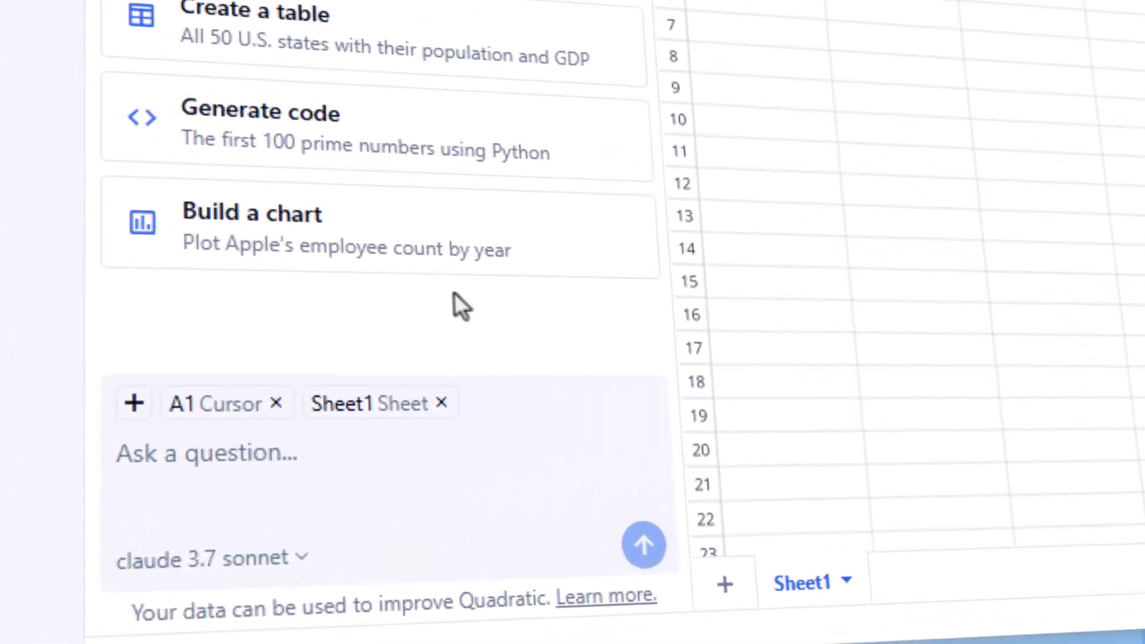
- Ask Sheet chat for a table of 30 employee names and their sales
text(Create a table)
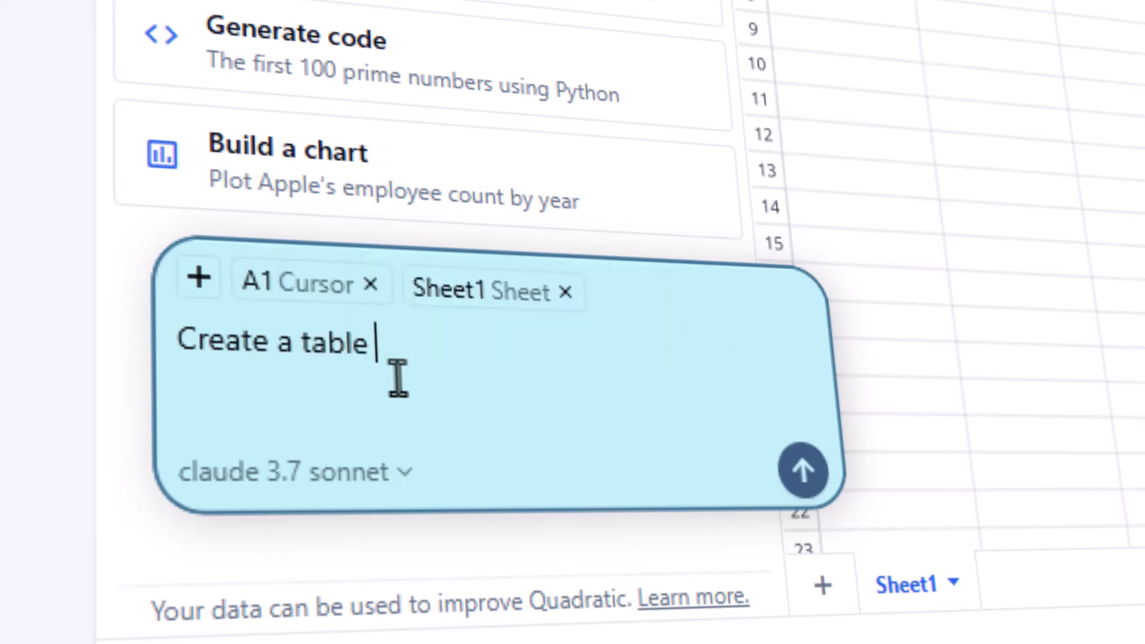
text(with 30 names of emplo)
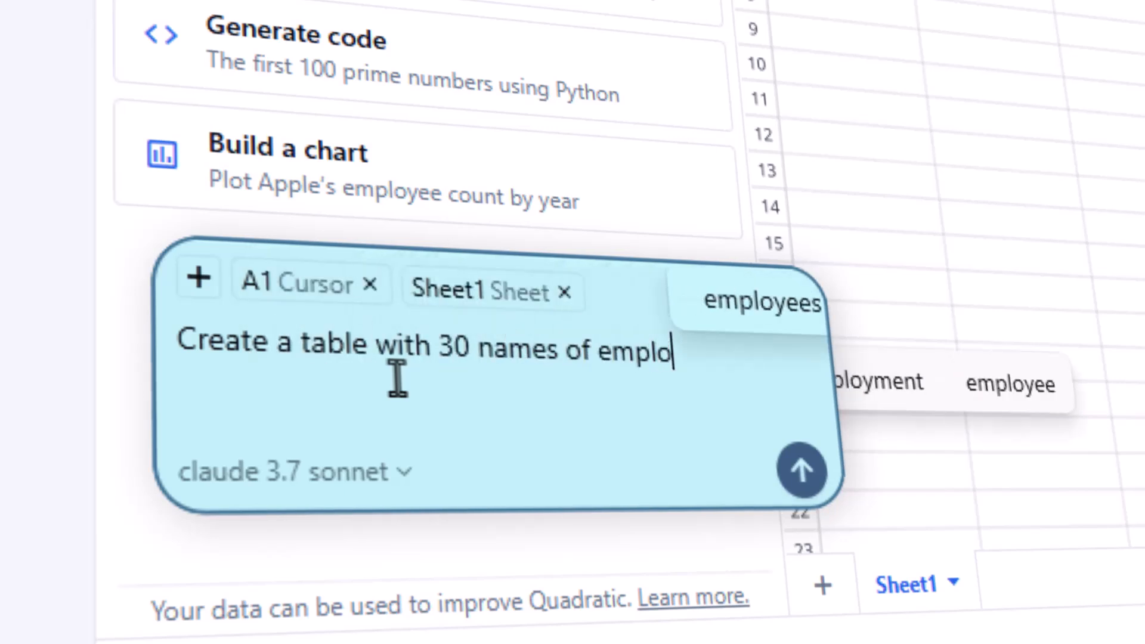
text(yees and their sale done in las)
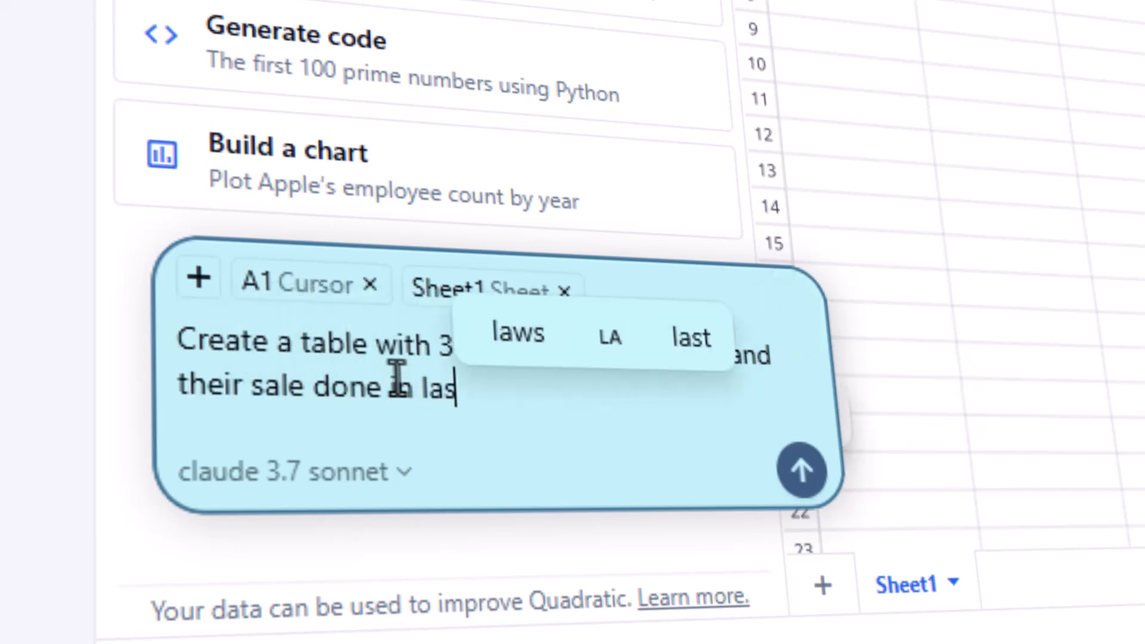
click(801, 470)
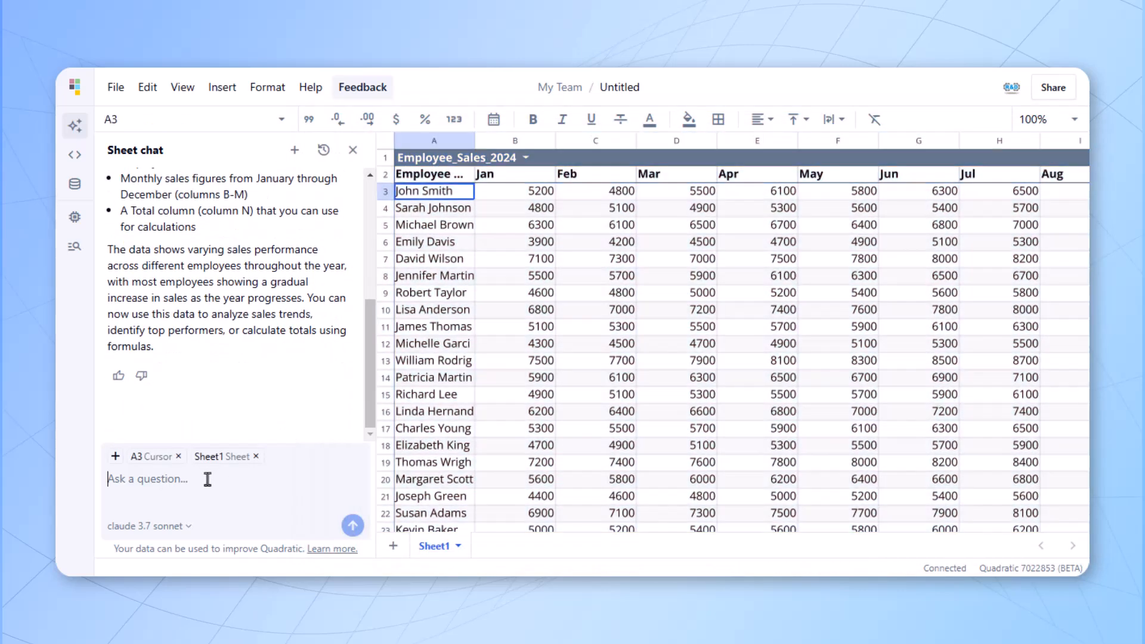
mouse_move(518, 416)
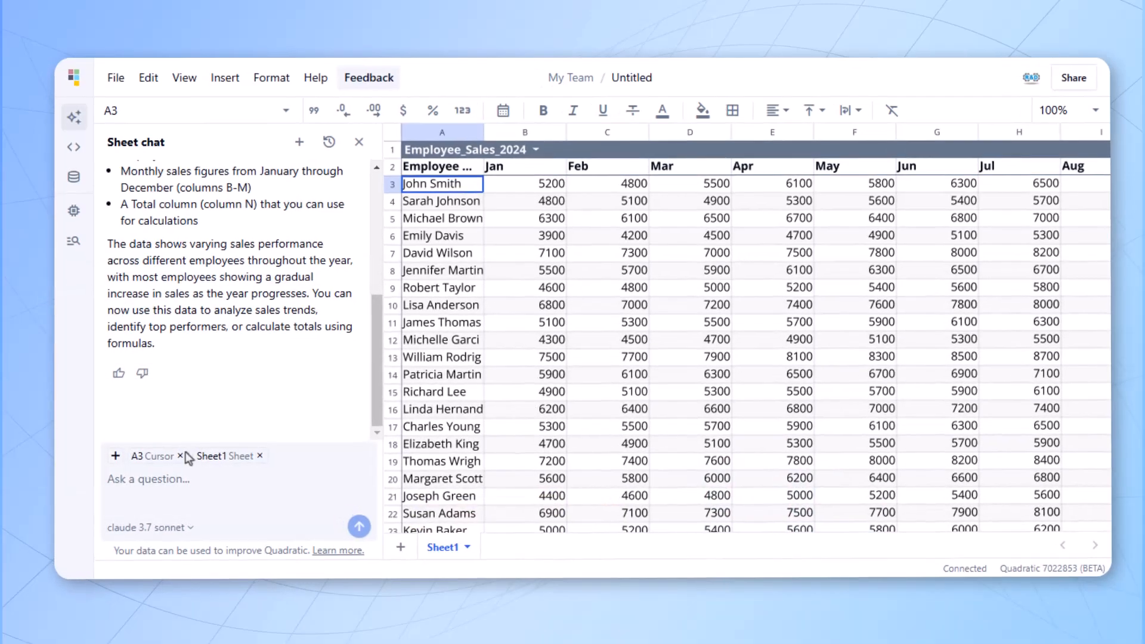
- Ask Sheet chat for a horizontal bar chart of the top 10 highest-selling performers
text(Create a horizont)
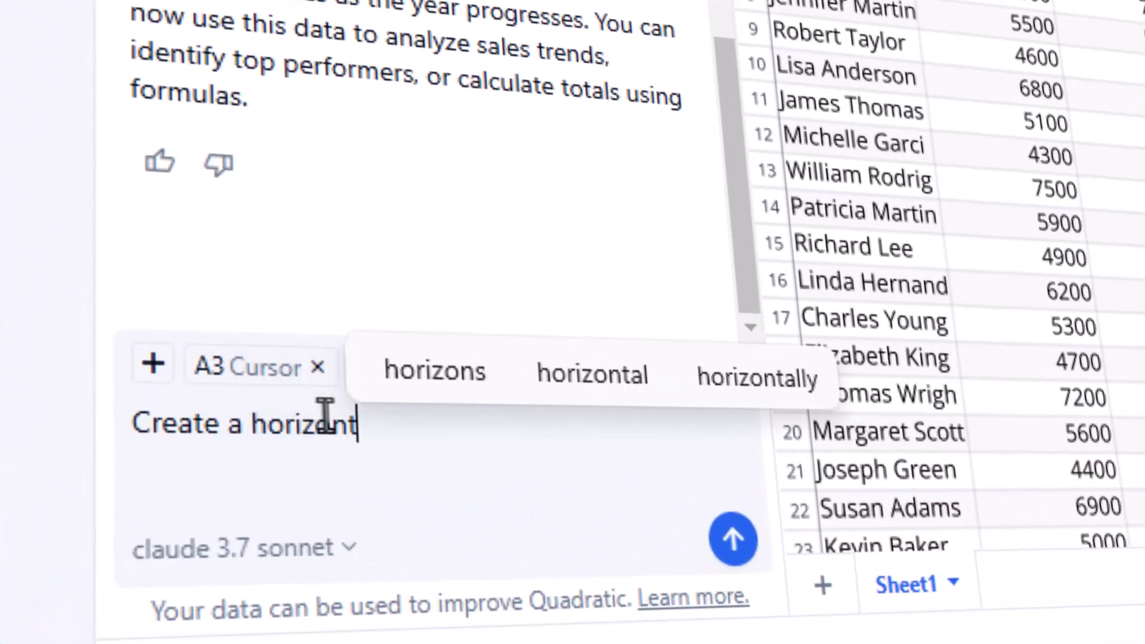
text(al bar chart with)
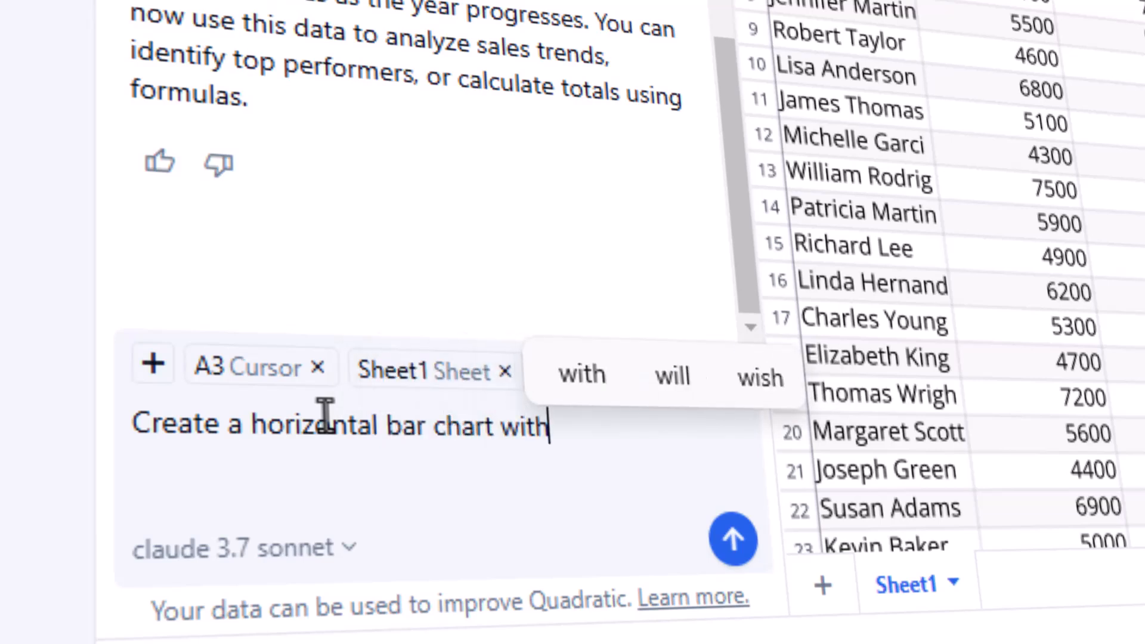
text(top 10 highest s)
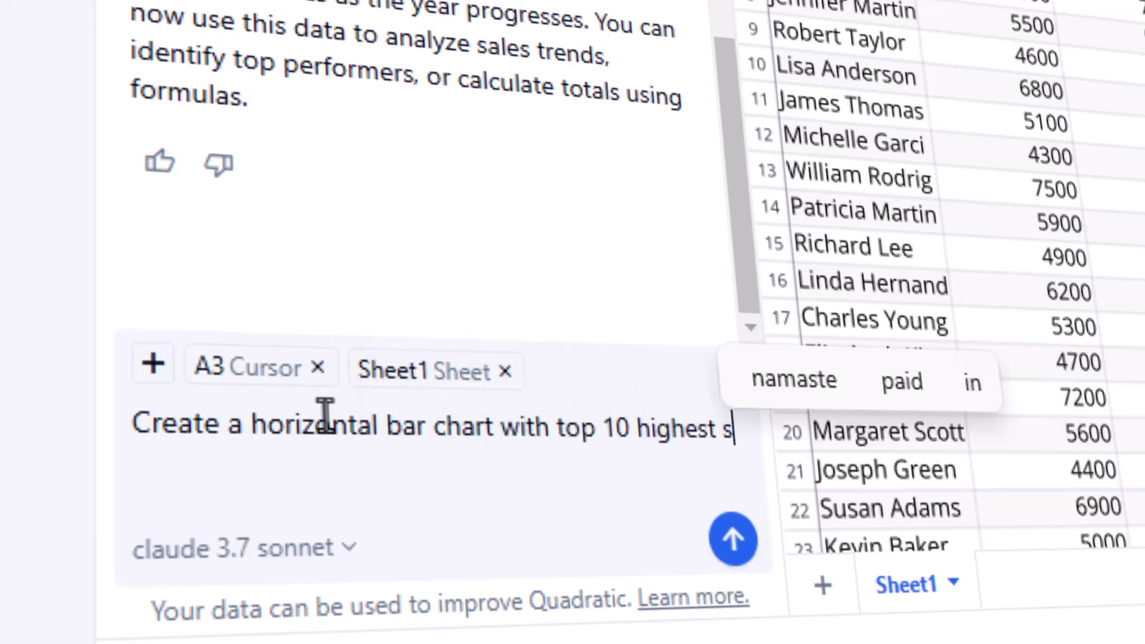
text(elling performer)
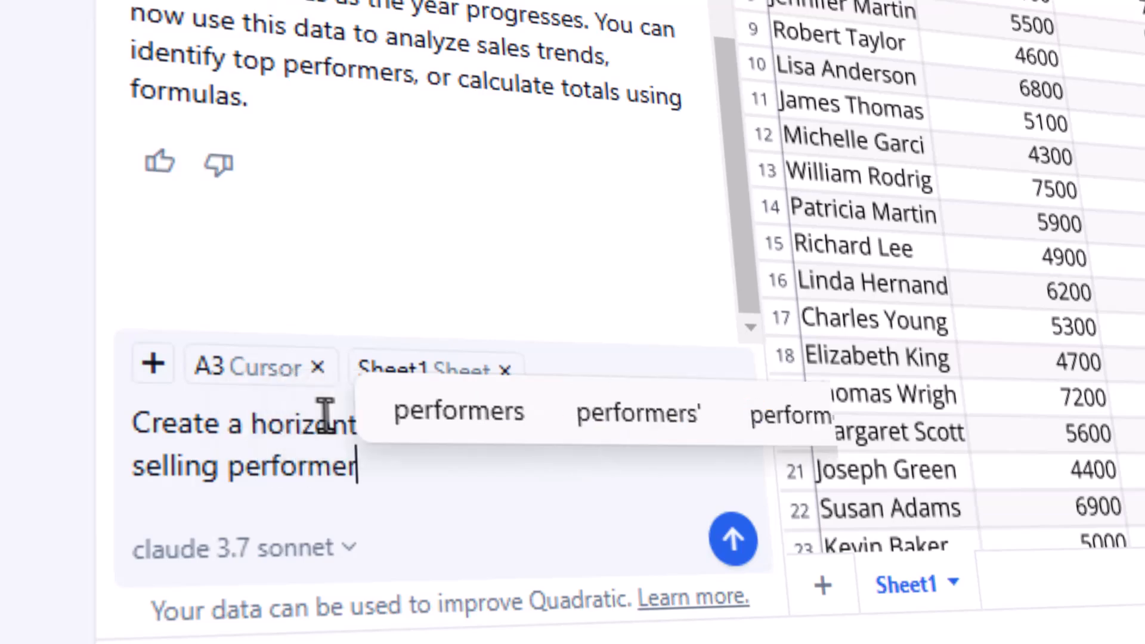
click(733, 538)
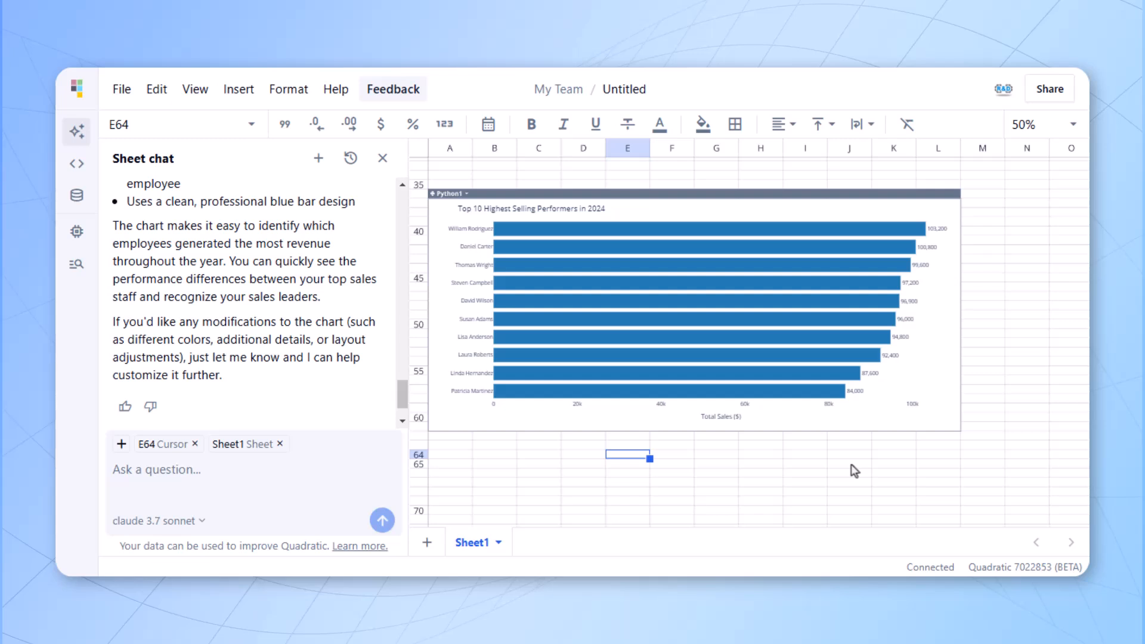
mouse_move(841, 449)
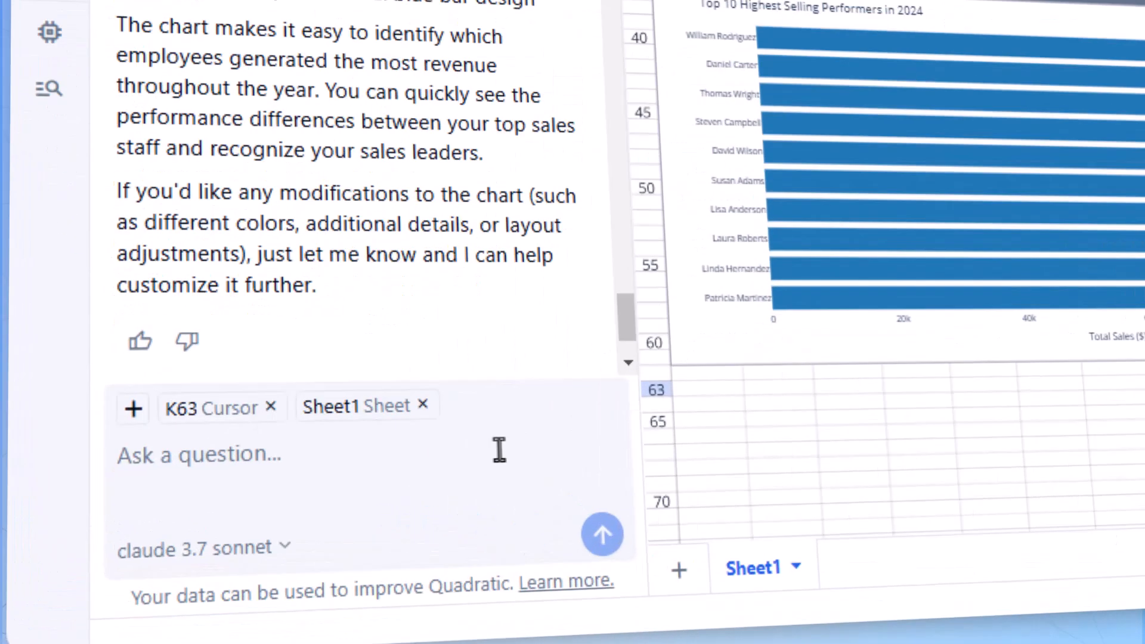
text(Make this char)
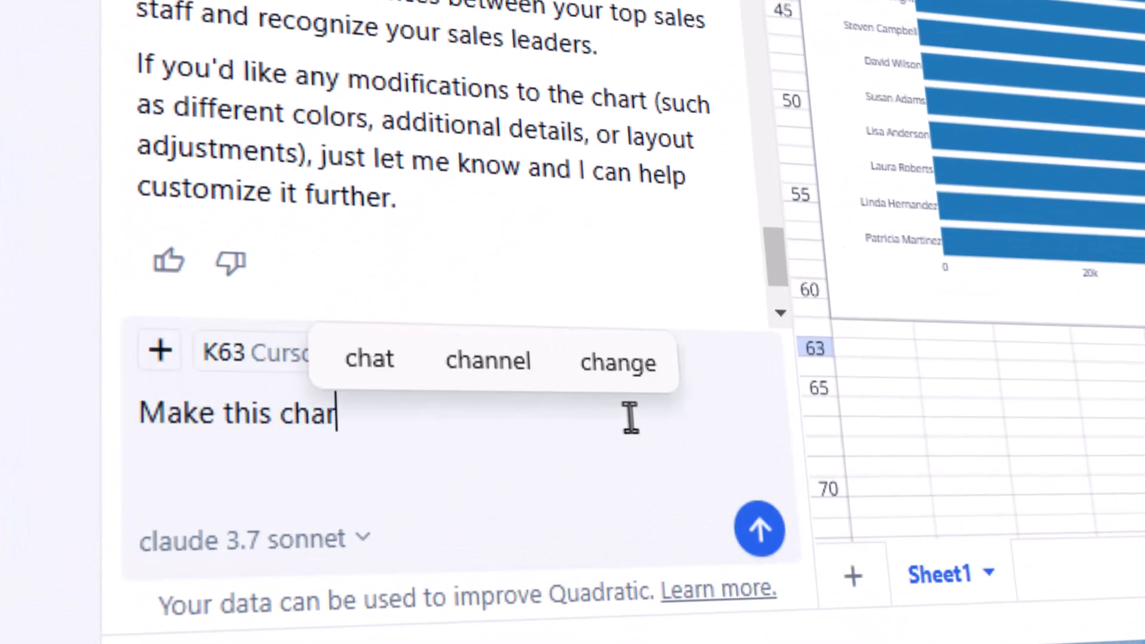
click(758, 528)
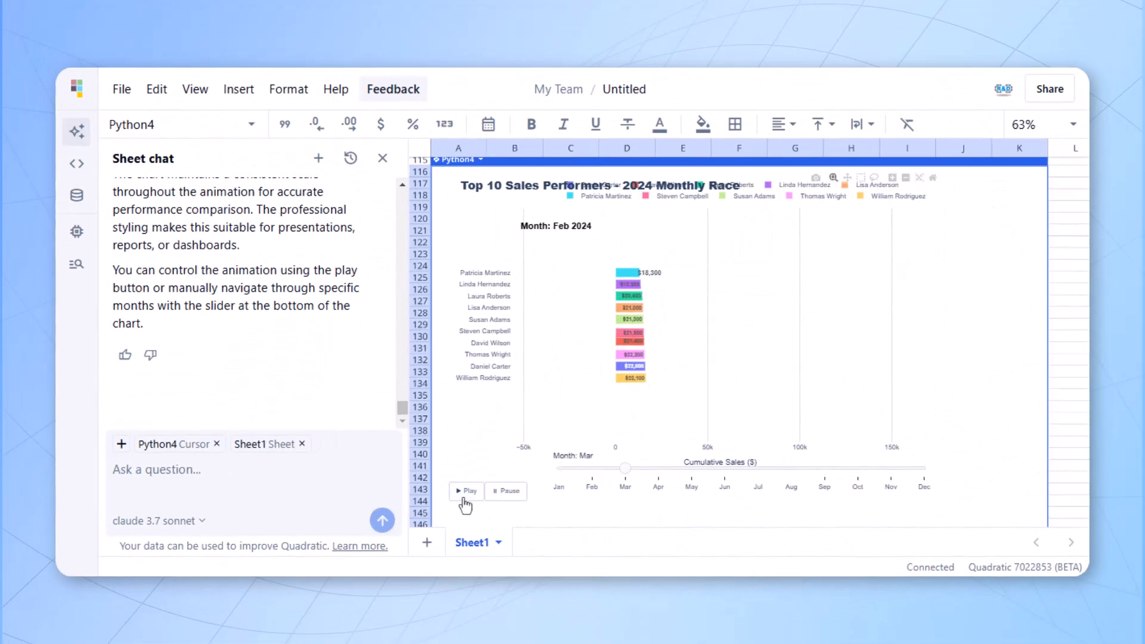
click(466, 490)
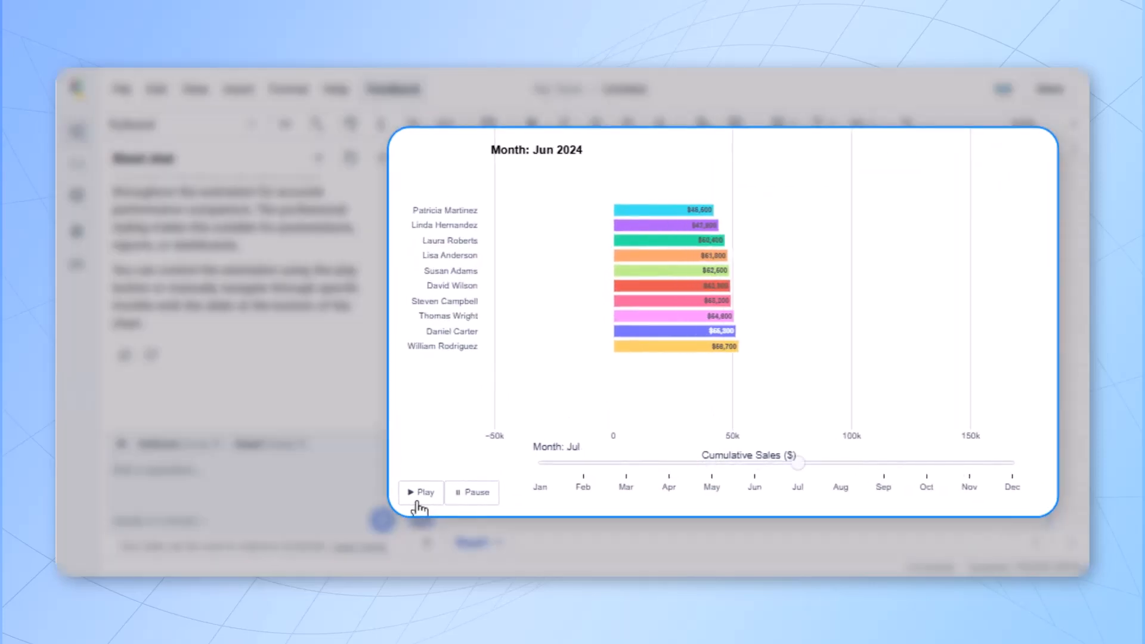
click(421, 491)
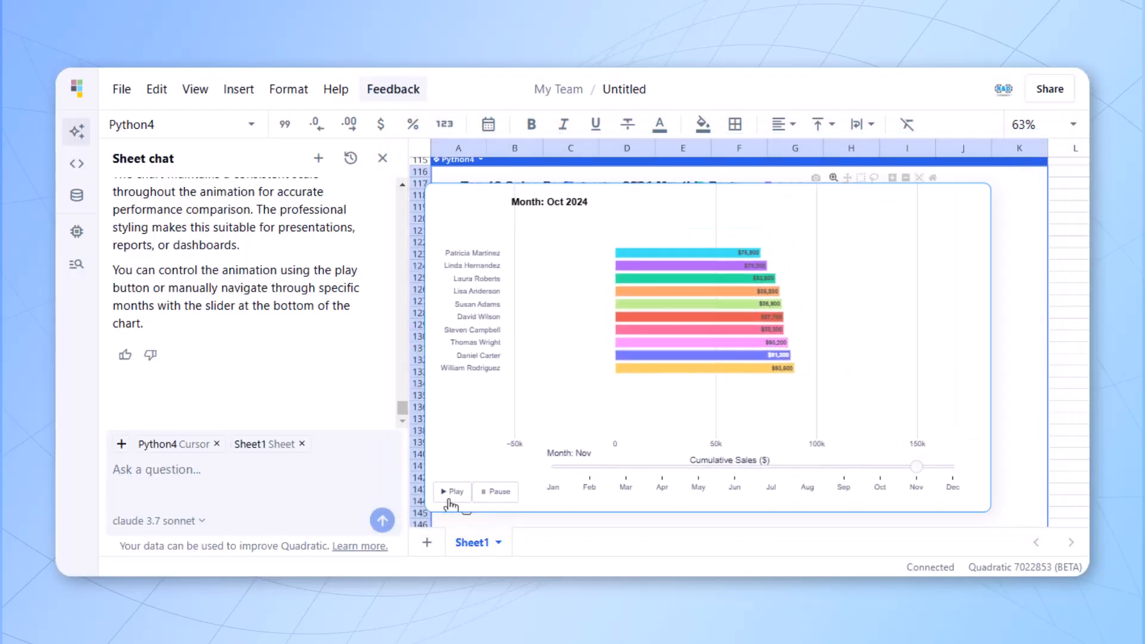
click(450, 491)
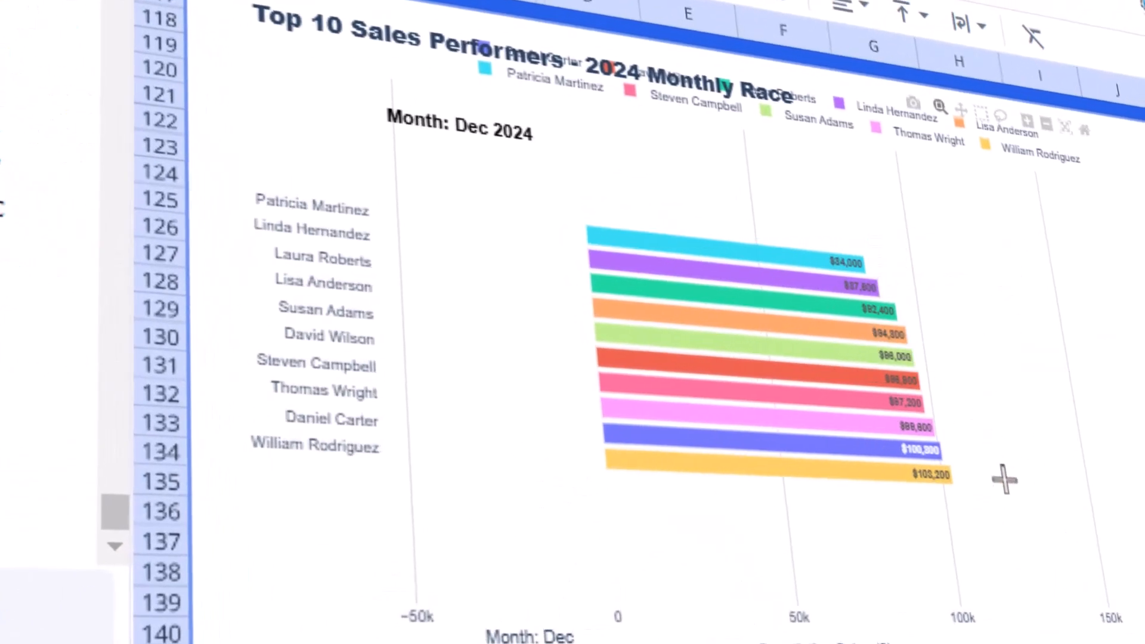
scroll(up, 3)
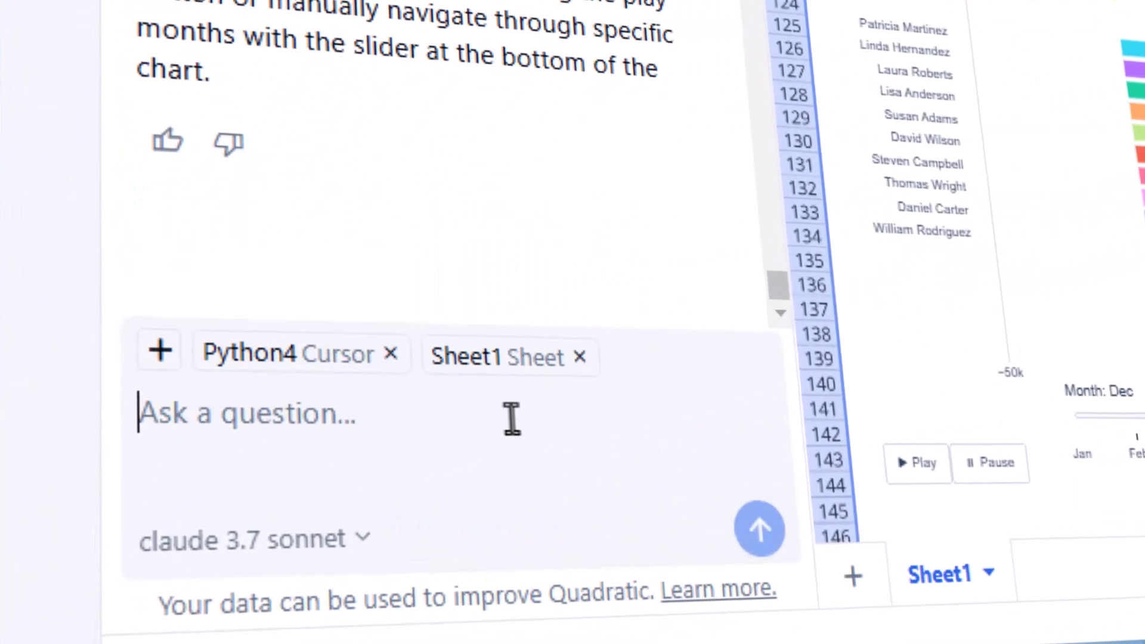
- Ask the AI to apply McDonald's colours to the race chart, then scroll its Python code
text(Change the color theme to ma)
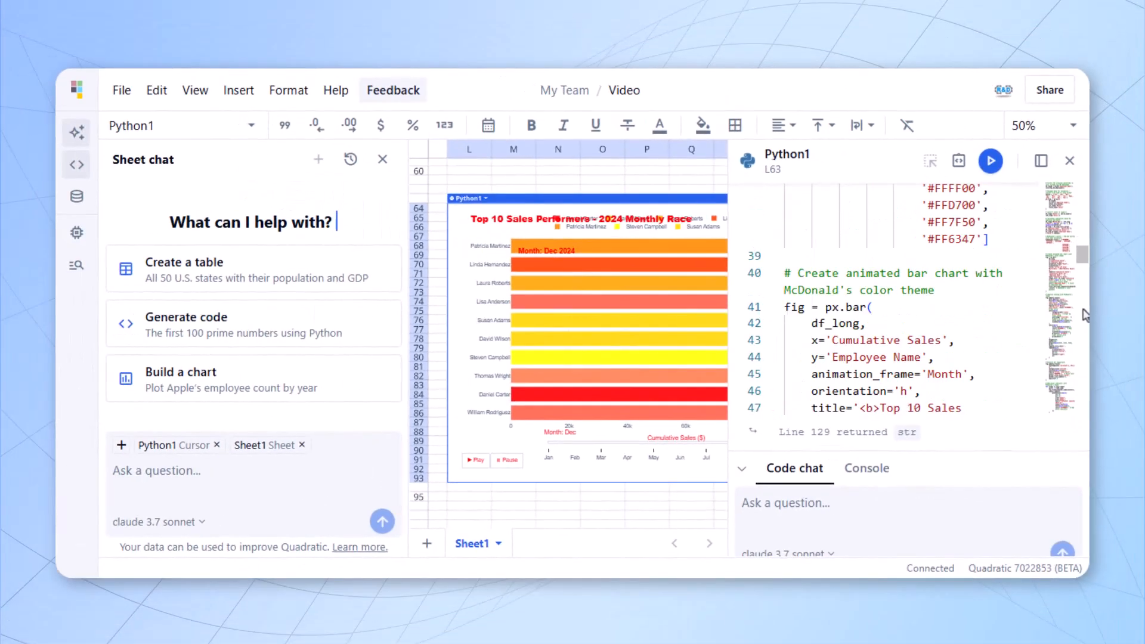
scroll(down, 3)
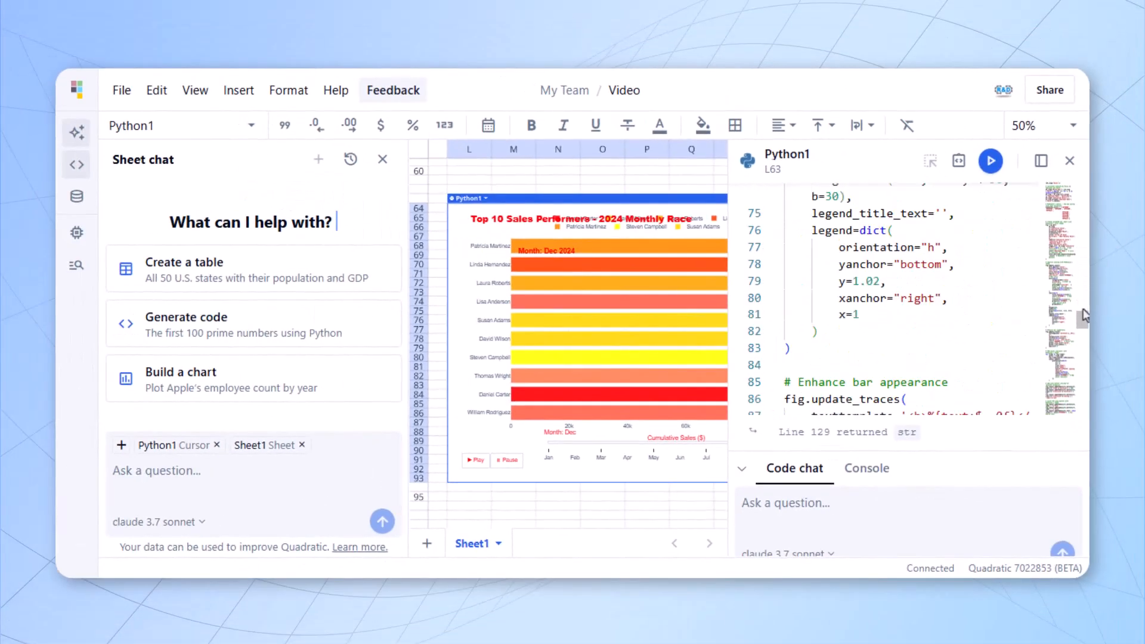
scroll(down, 3)
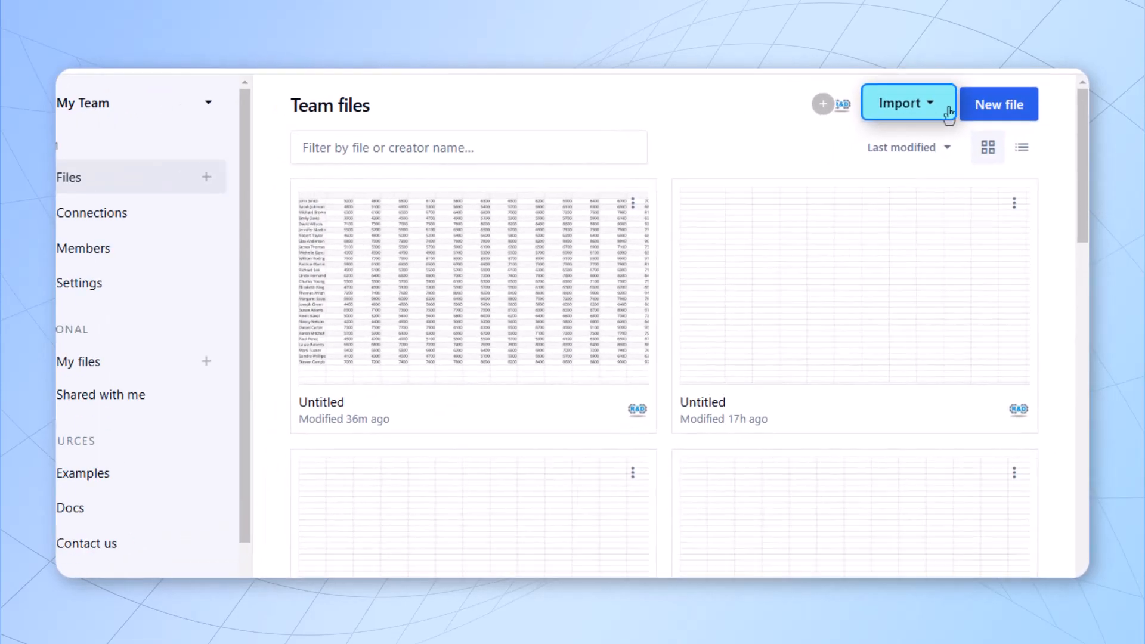
click(905, 103)
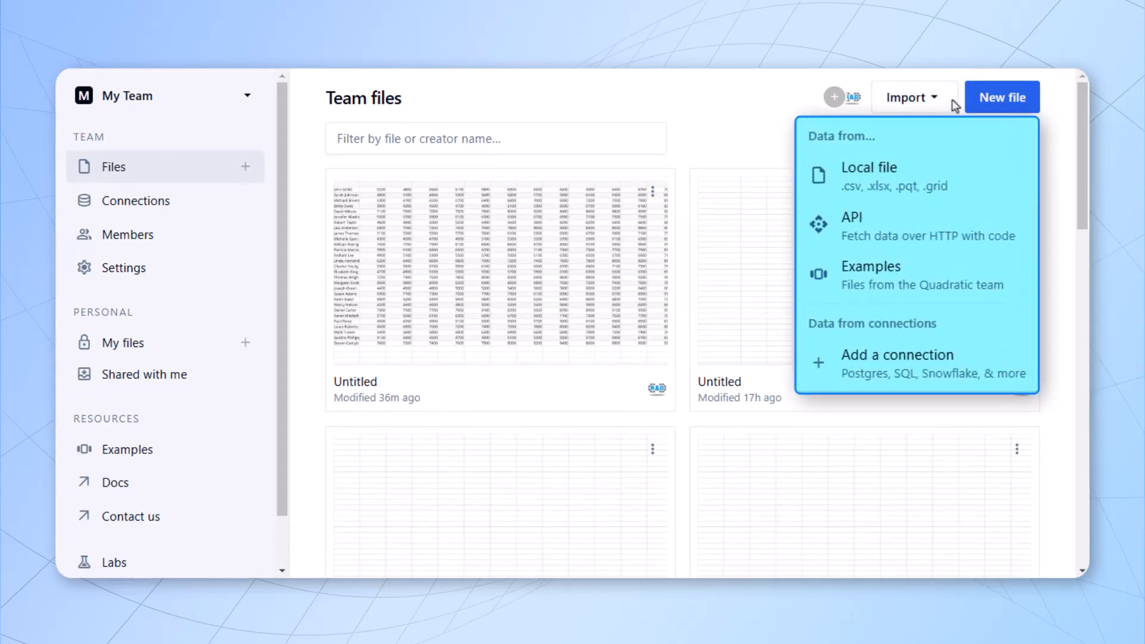
click(1001, 97)
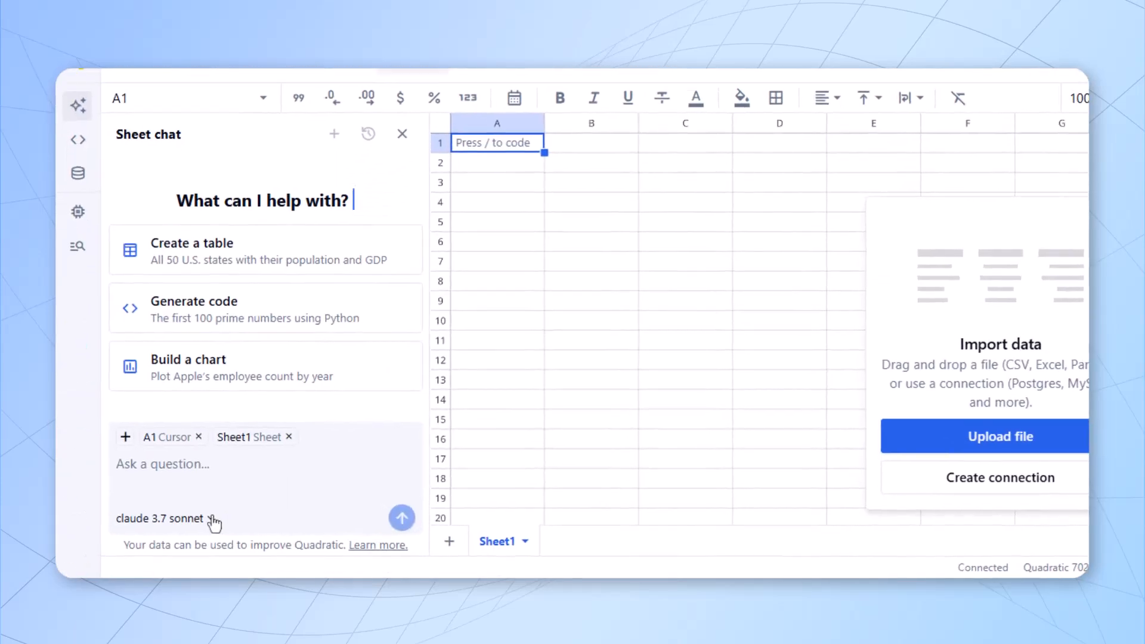
click(160, 519)
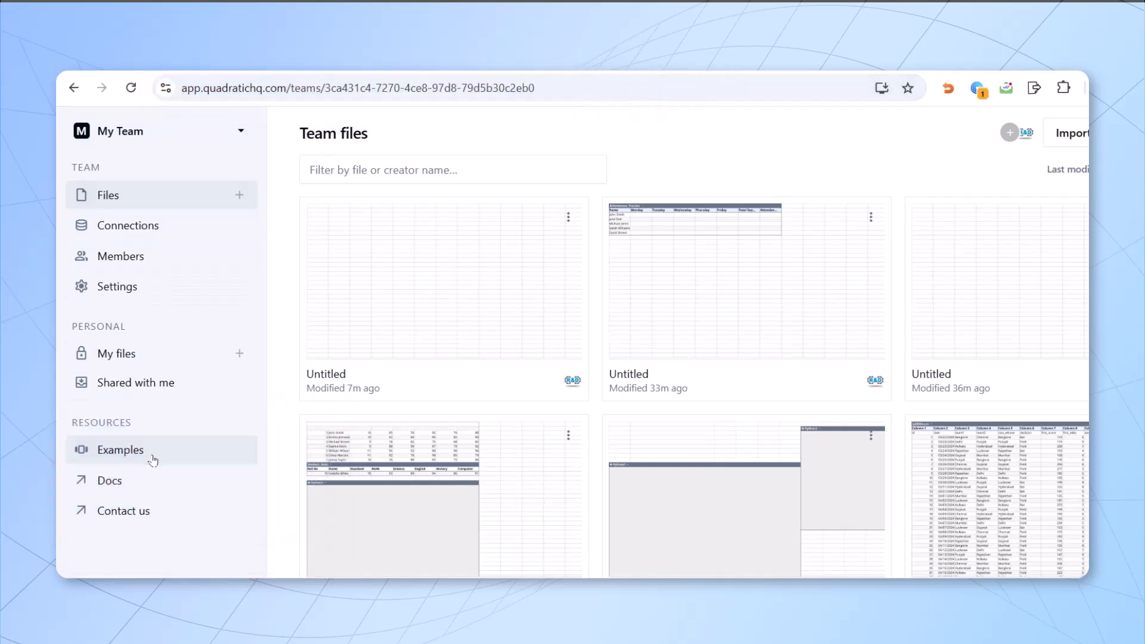
- Open Examples under Resources and scroll through the template gallery
click(120, 449)
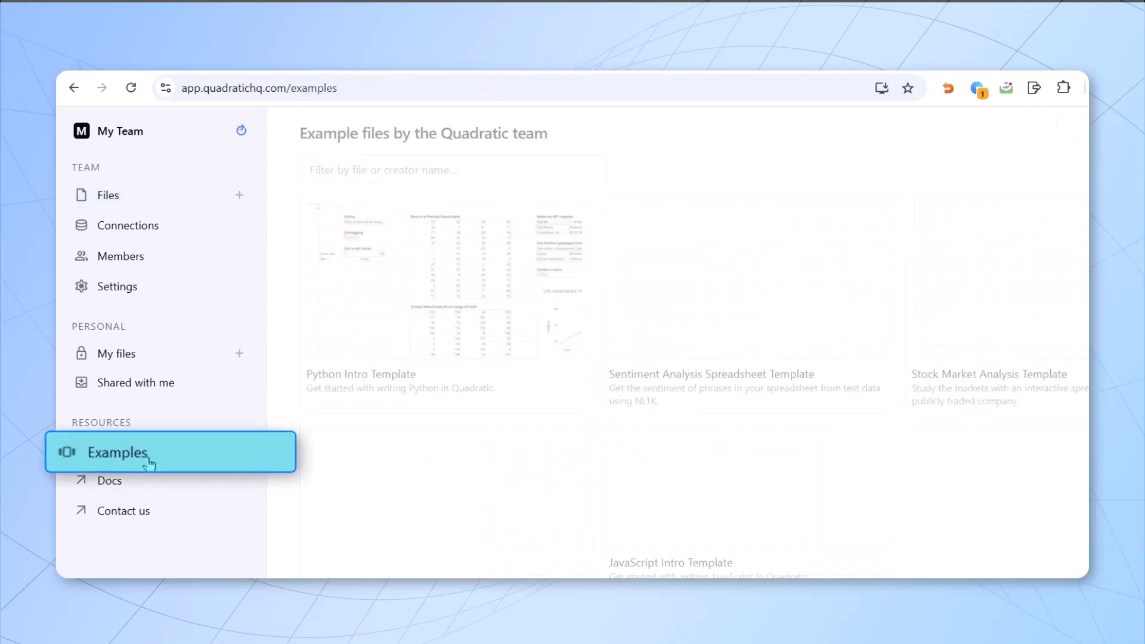
click(117, 451)
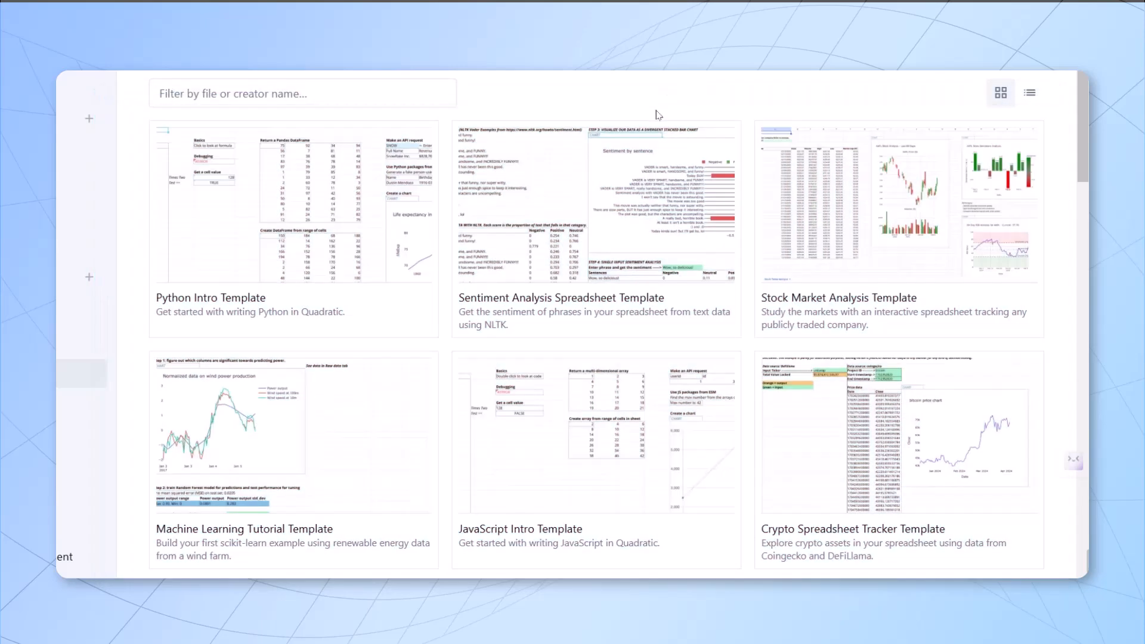
mouse_move(909, 343)
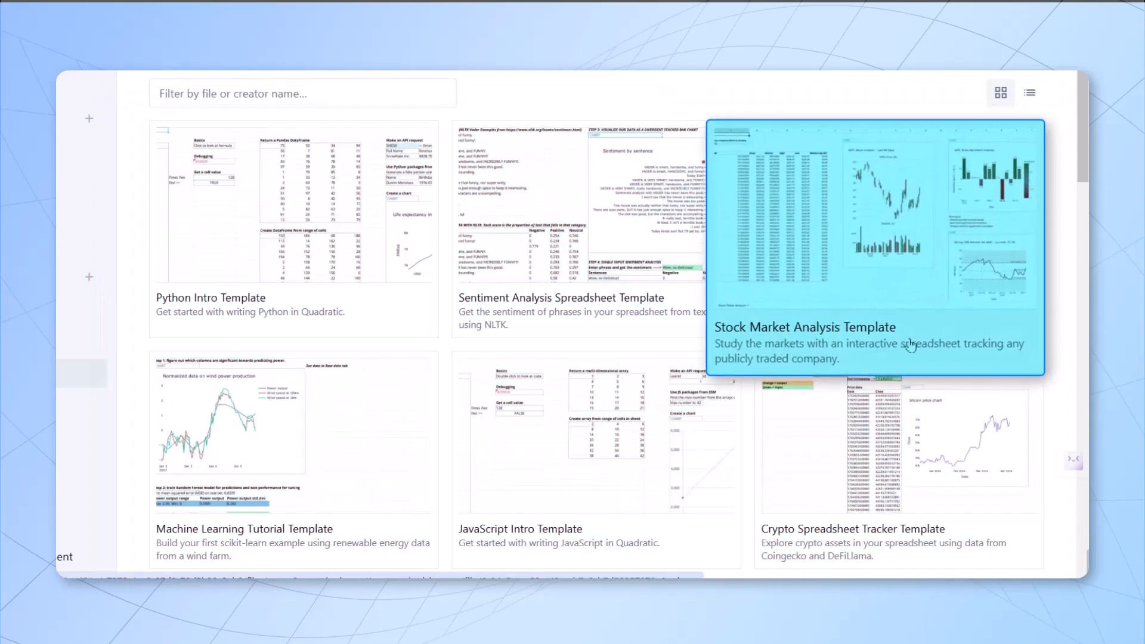
mouse_move(1059, 159)
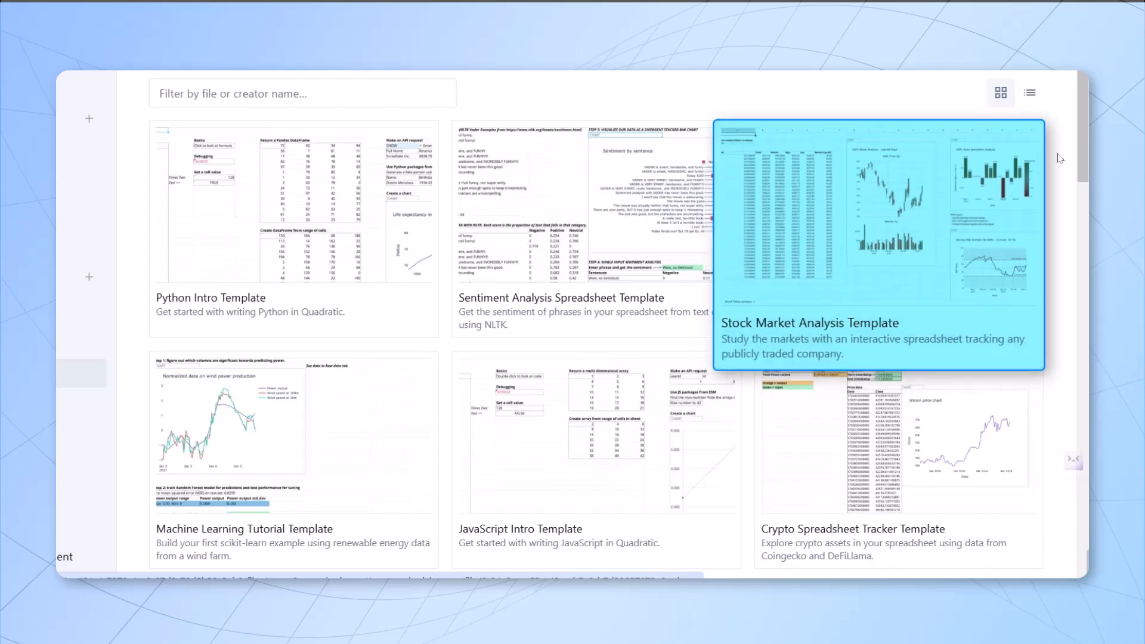
scroll(down, 3)
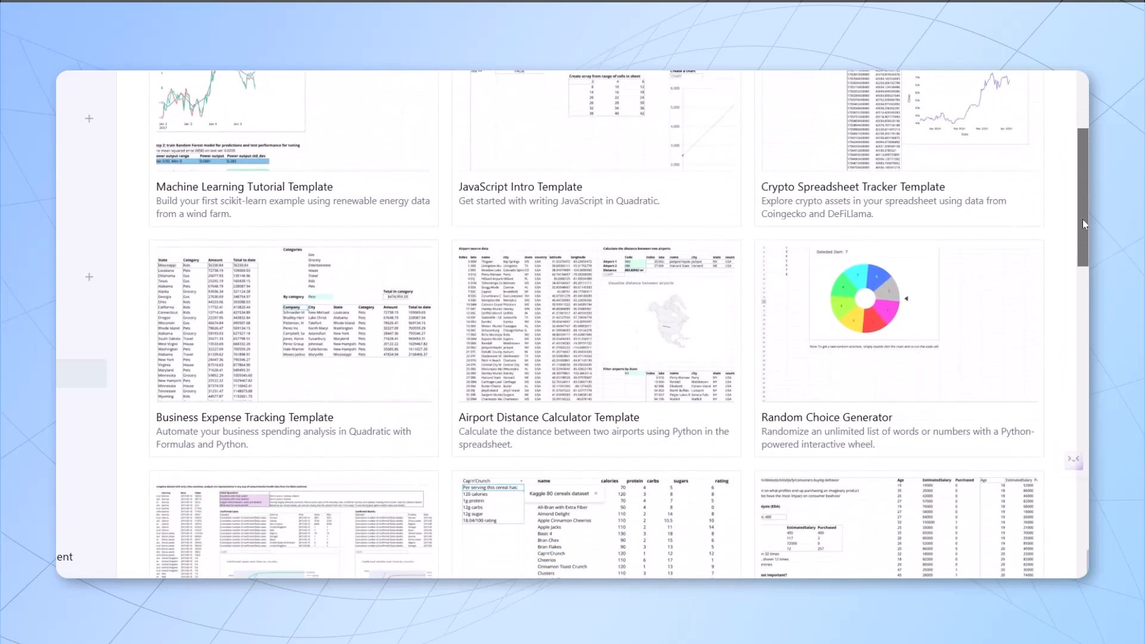
scroll(down, 3)
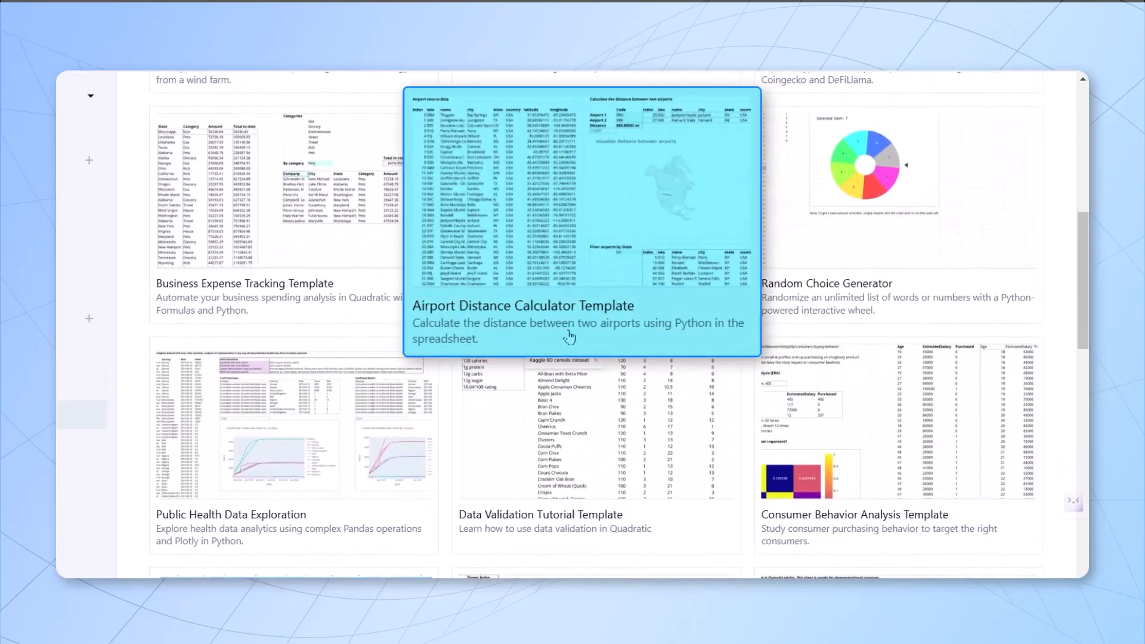
mouse_move(300, 328)
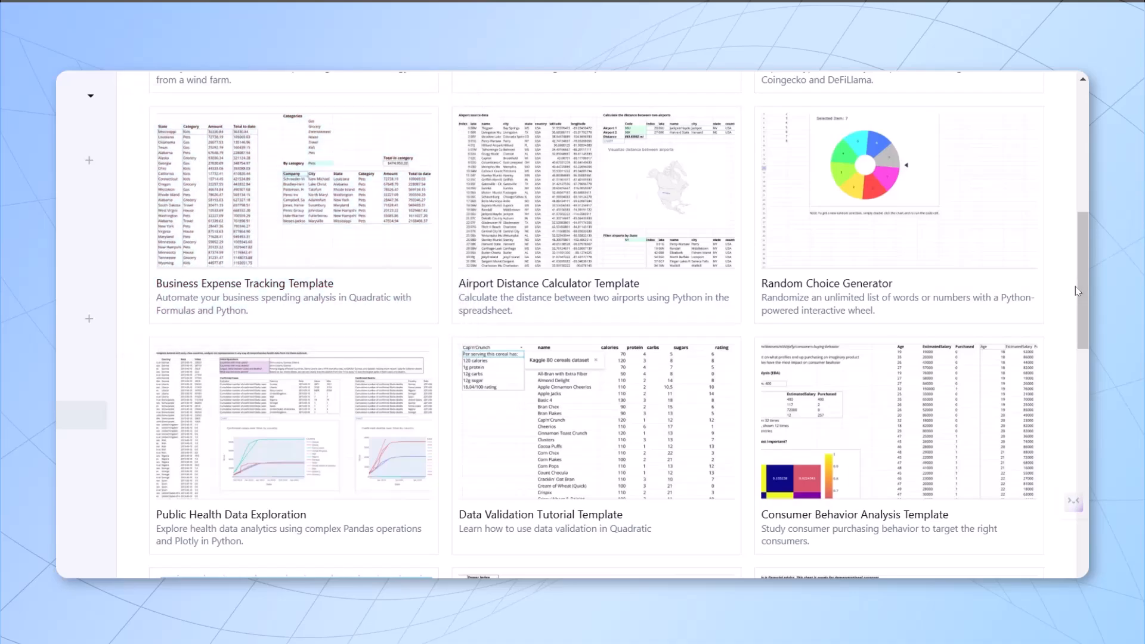
scroll(down, 3)
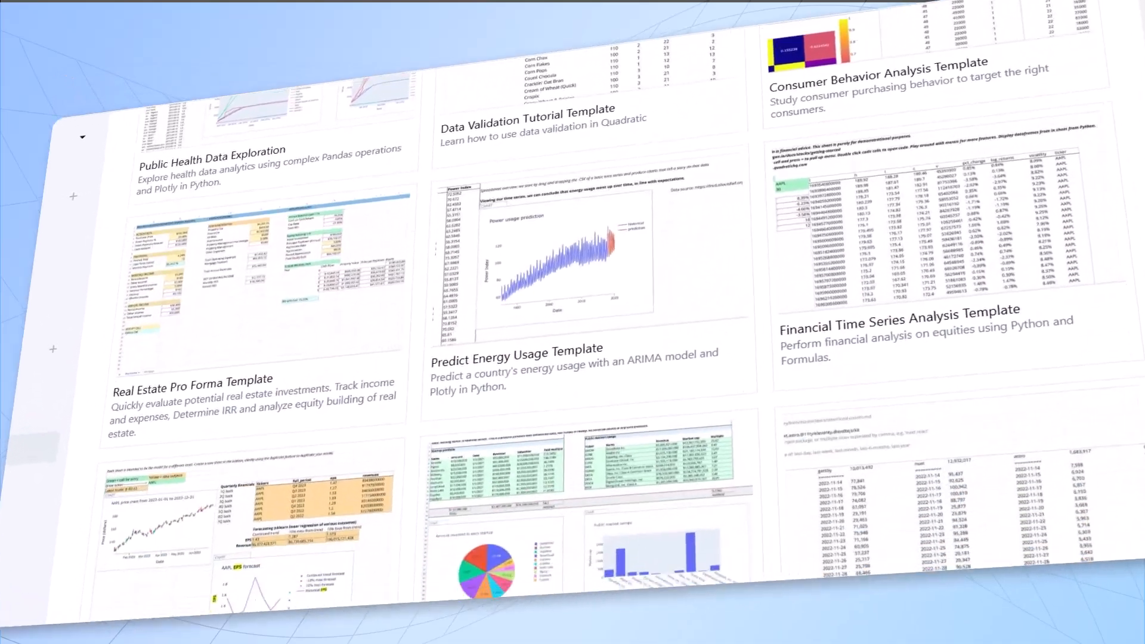
scroll(down, 3)
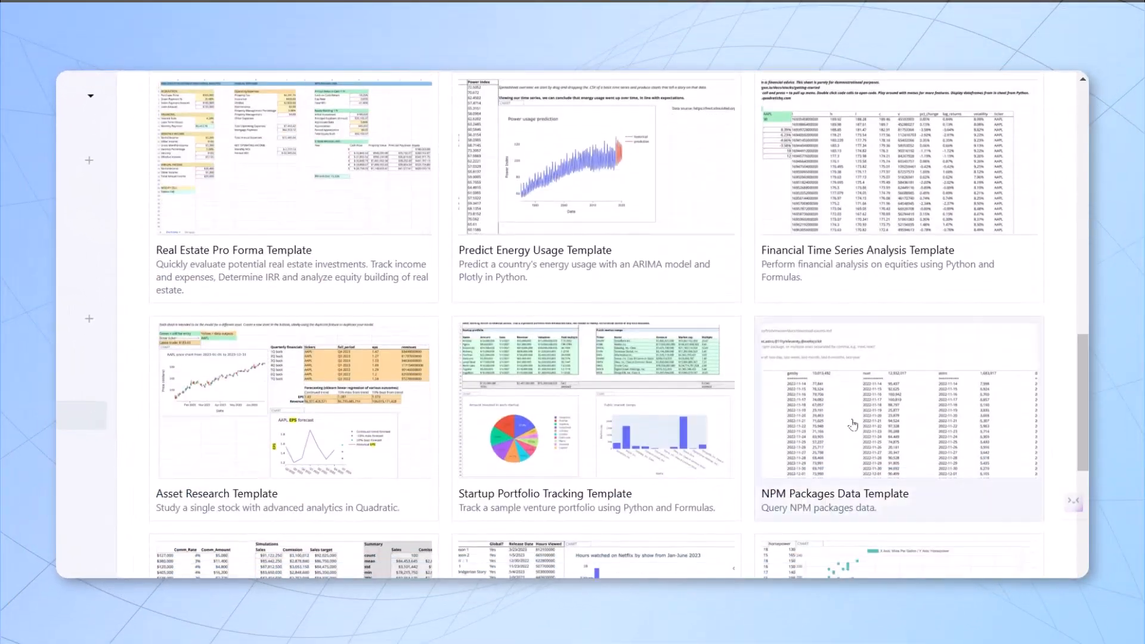
mouse_move(596, 436)
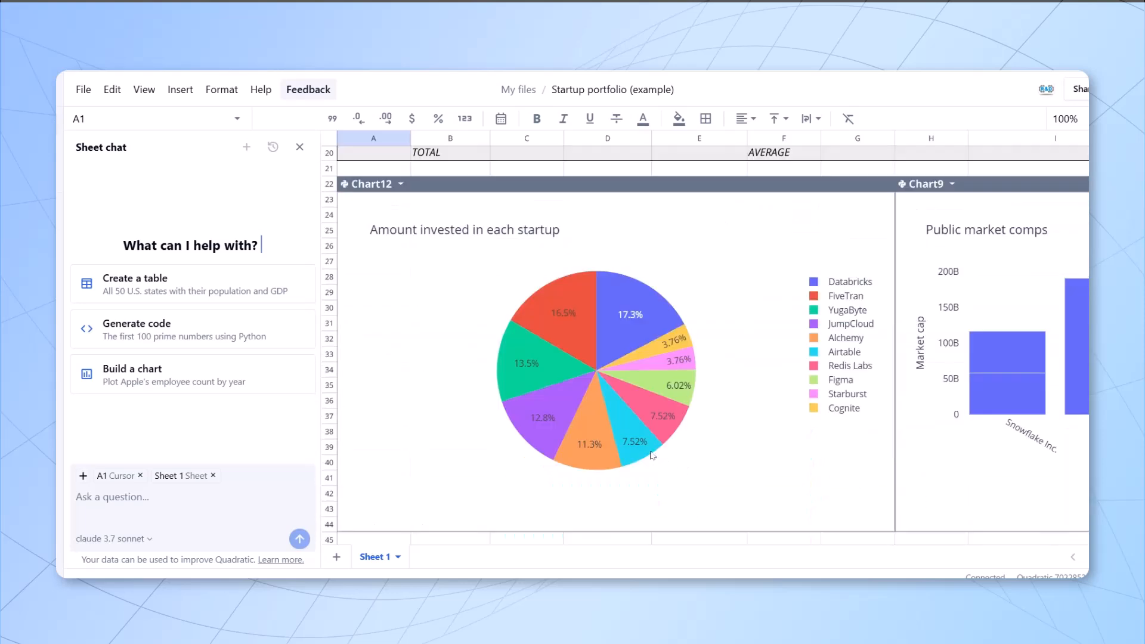
- Select the Startup Portfolio template's Chart12 investment pie chart and scroll over to Chart9
click(595, 372)
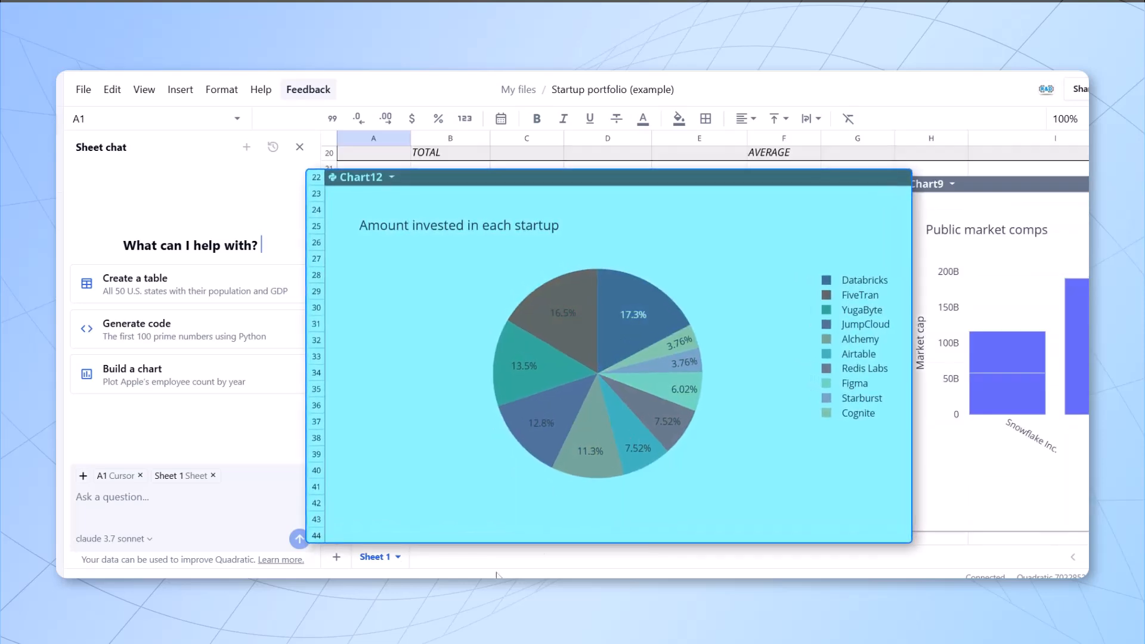
click(606, 365)
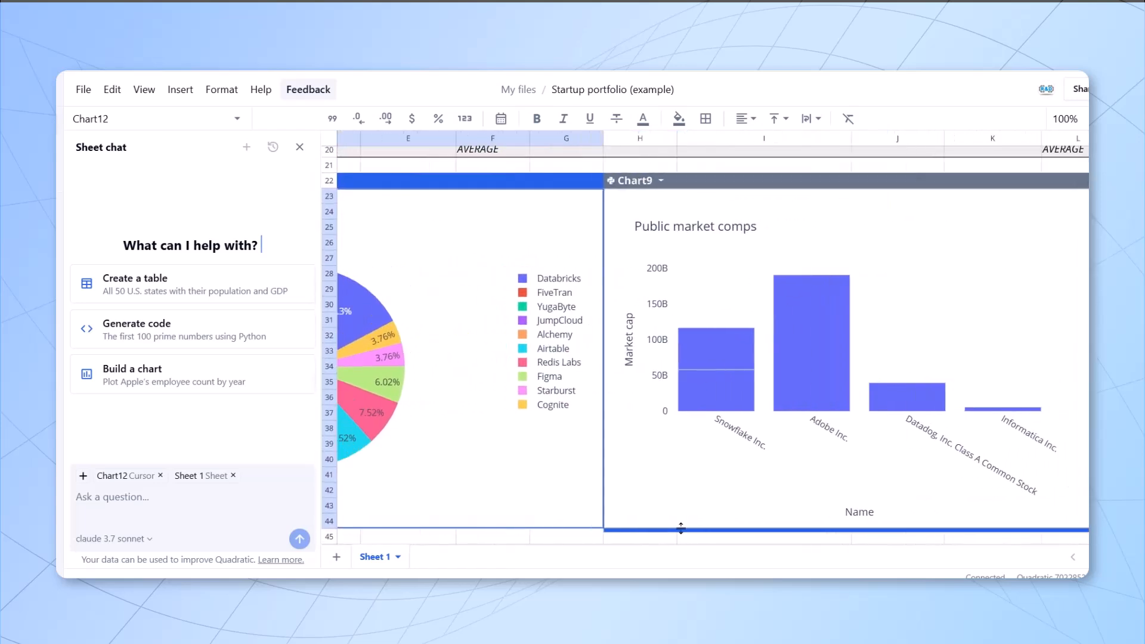
scroll(left, 3)
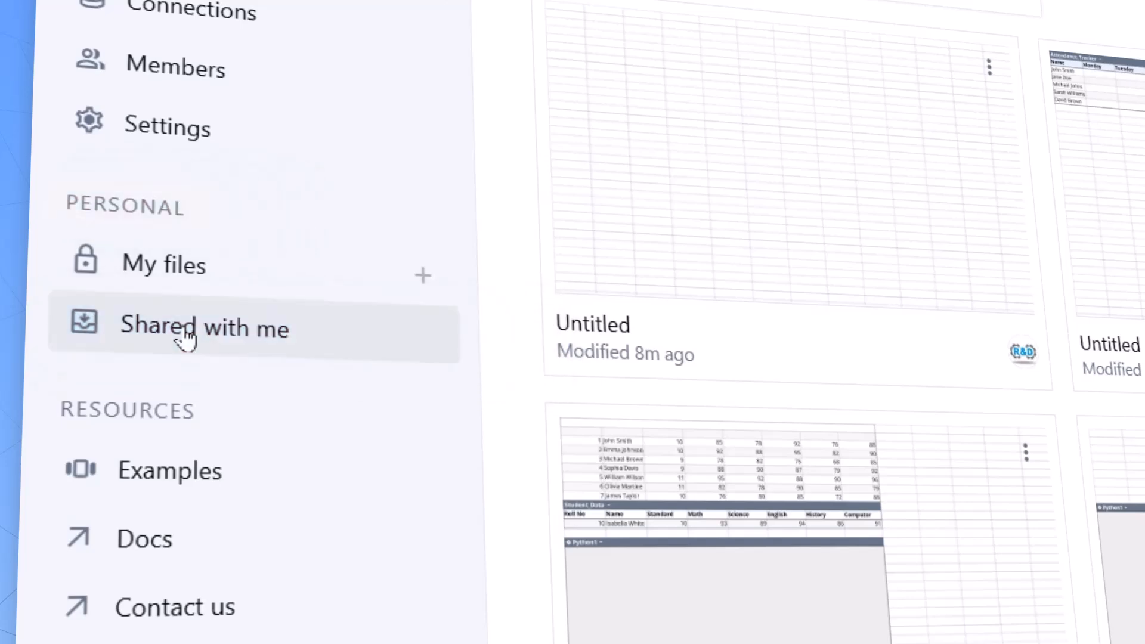
- Open Shared with me, which lists no files, and click its filter box
click(204, 329)
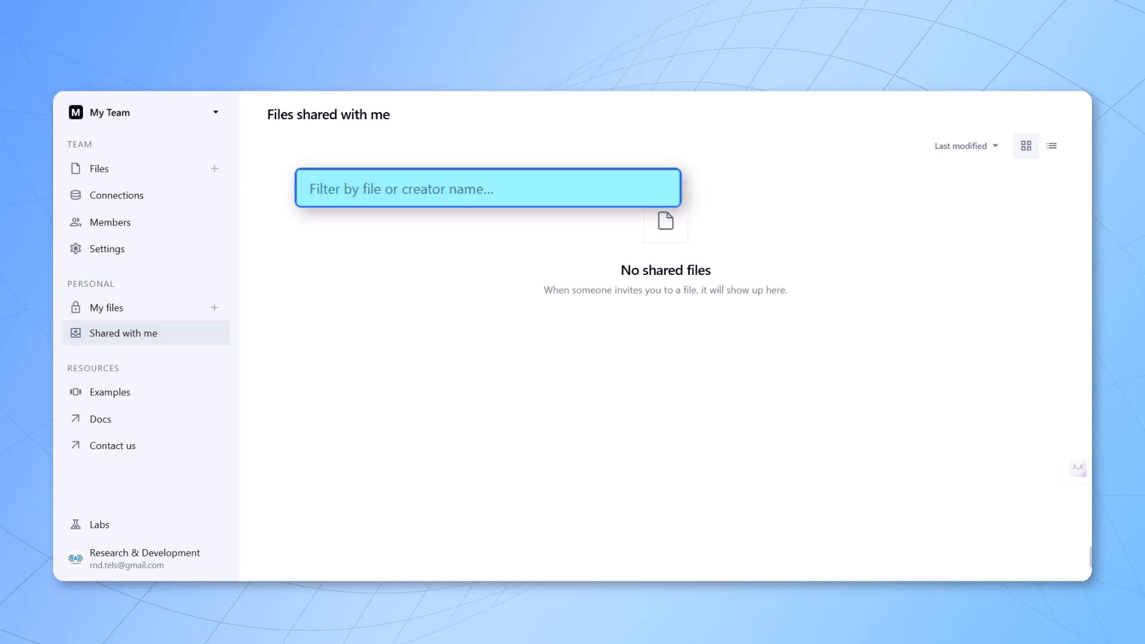
click(388, 323)
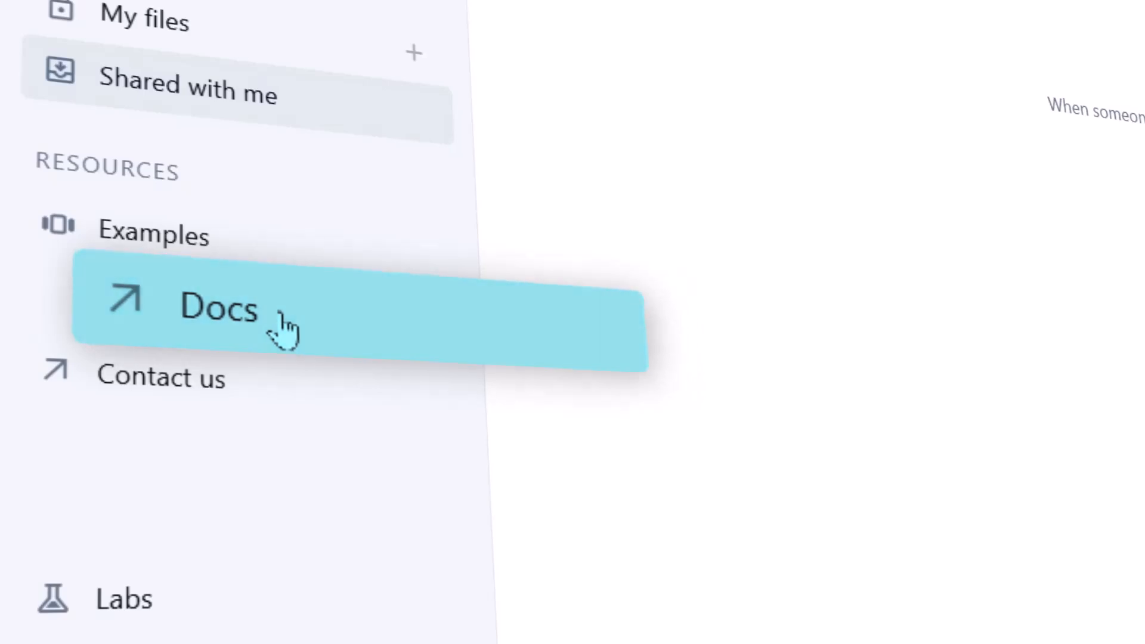
- Open Quadratic Docs and scroll the first-Python-code guide and its topic sections
click(219, 307)
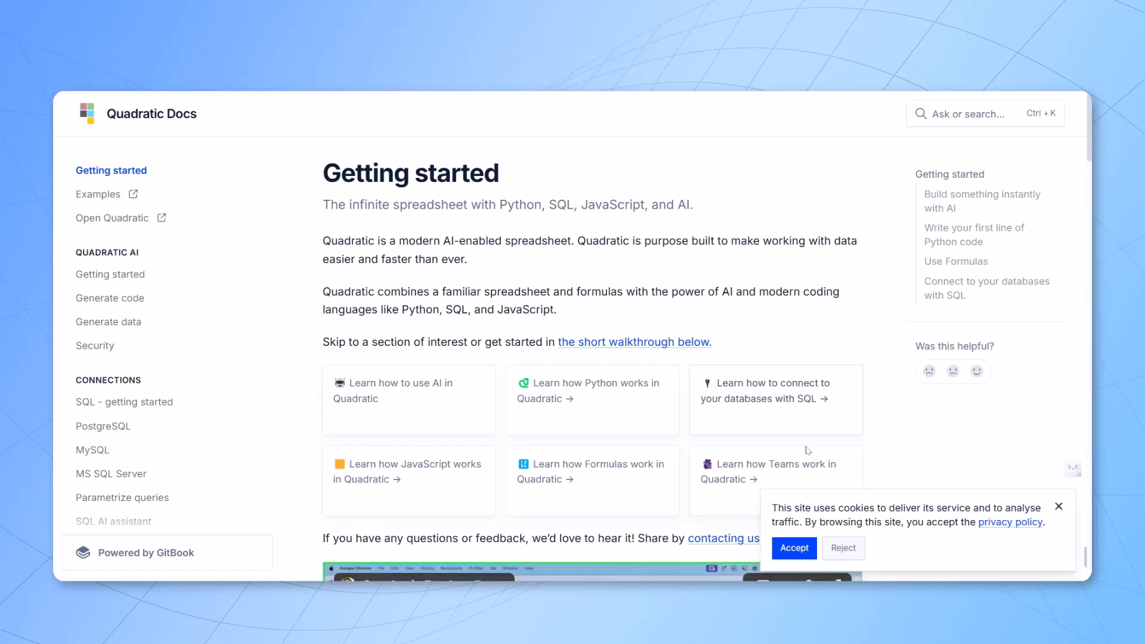
click(794, 547)
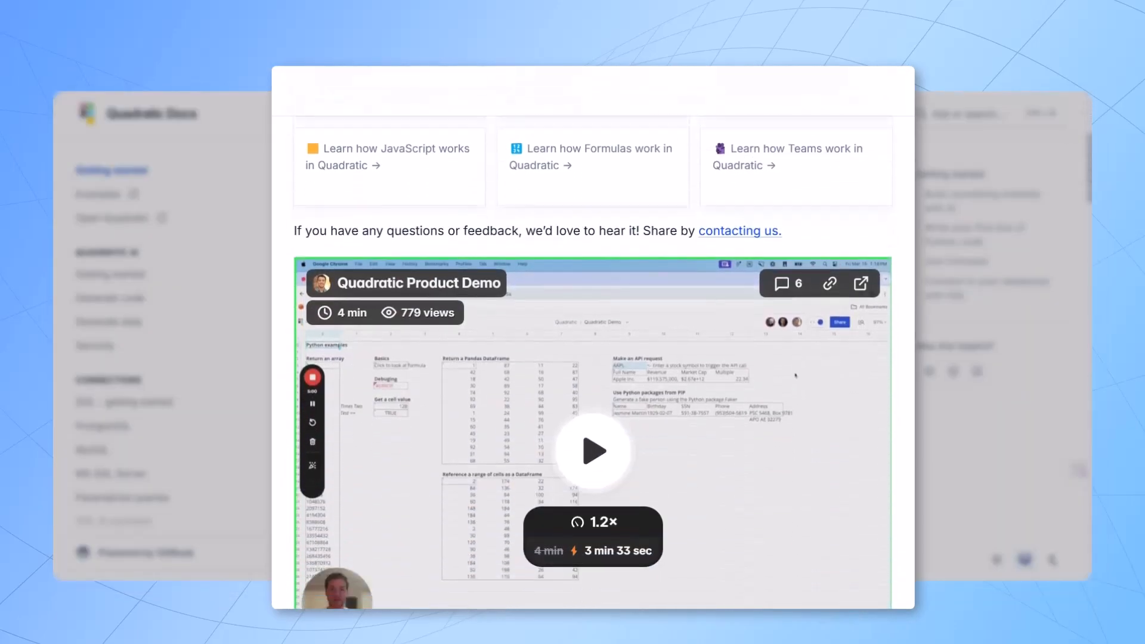
scroll(down, 3)
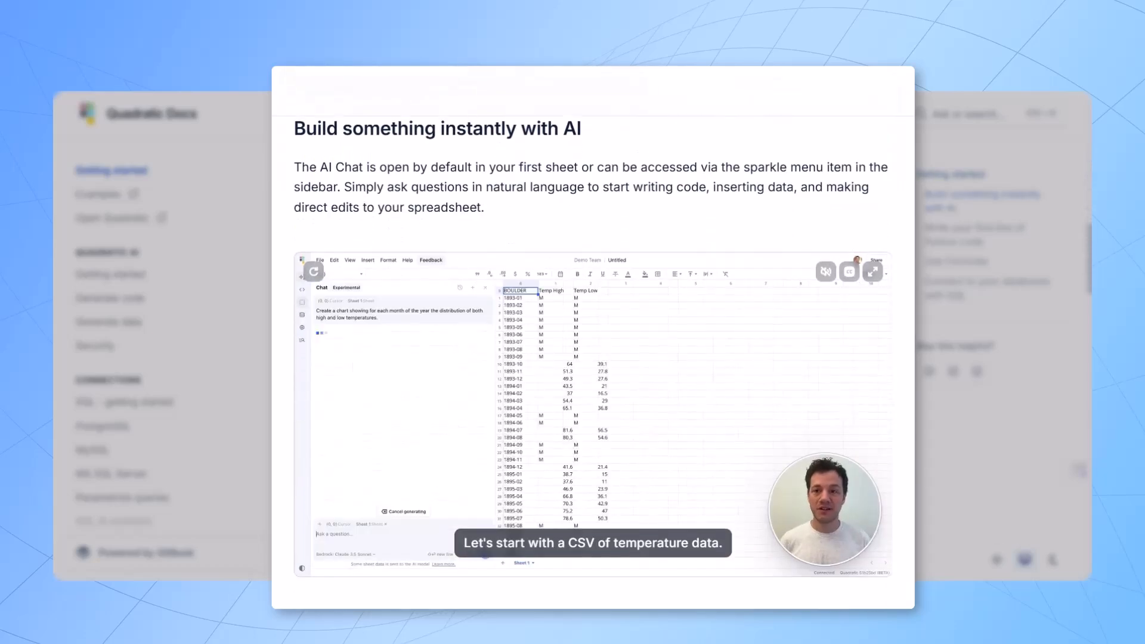
scroll(down, 3)
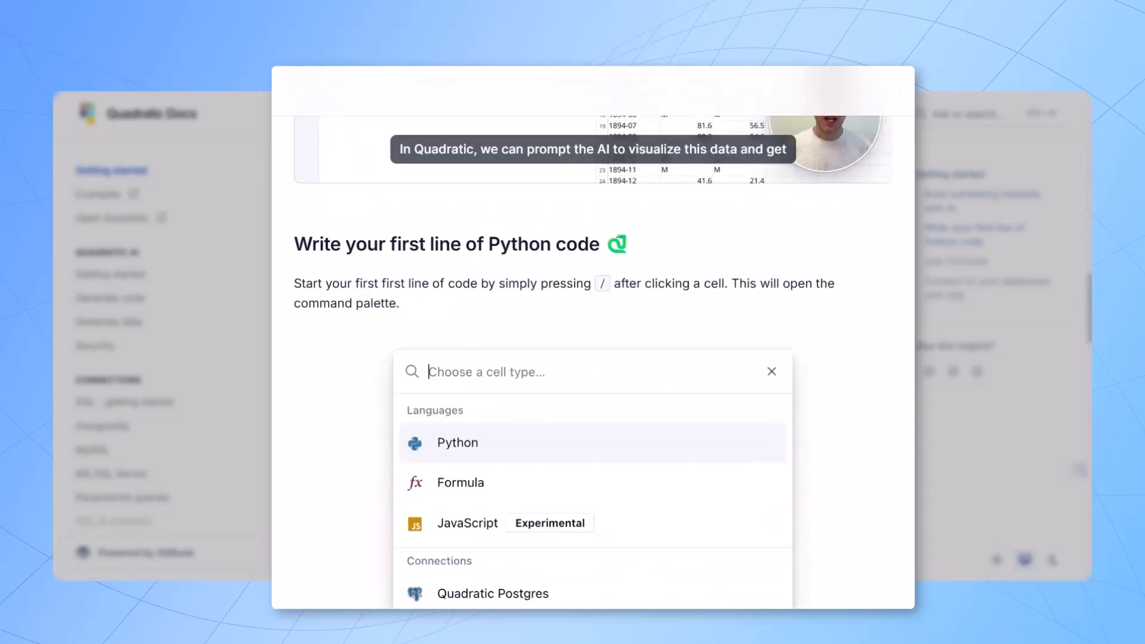
scroll(down, 3)
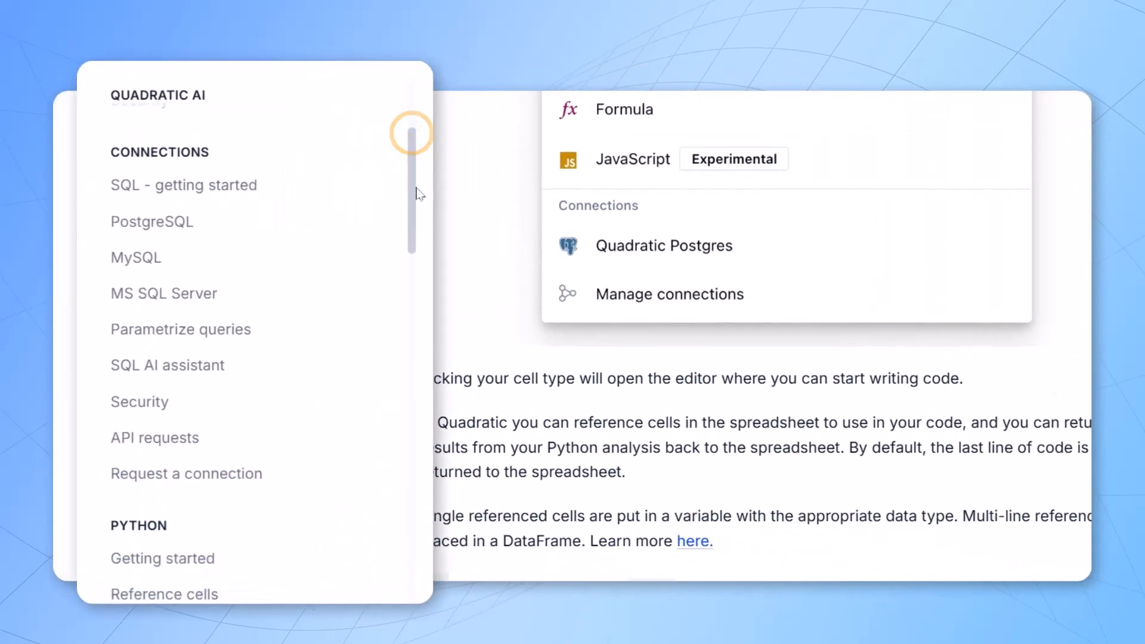
scroll(down, 3)
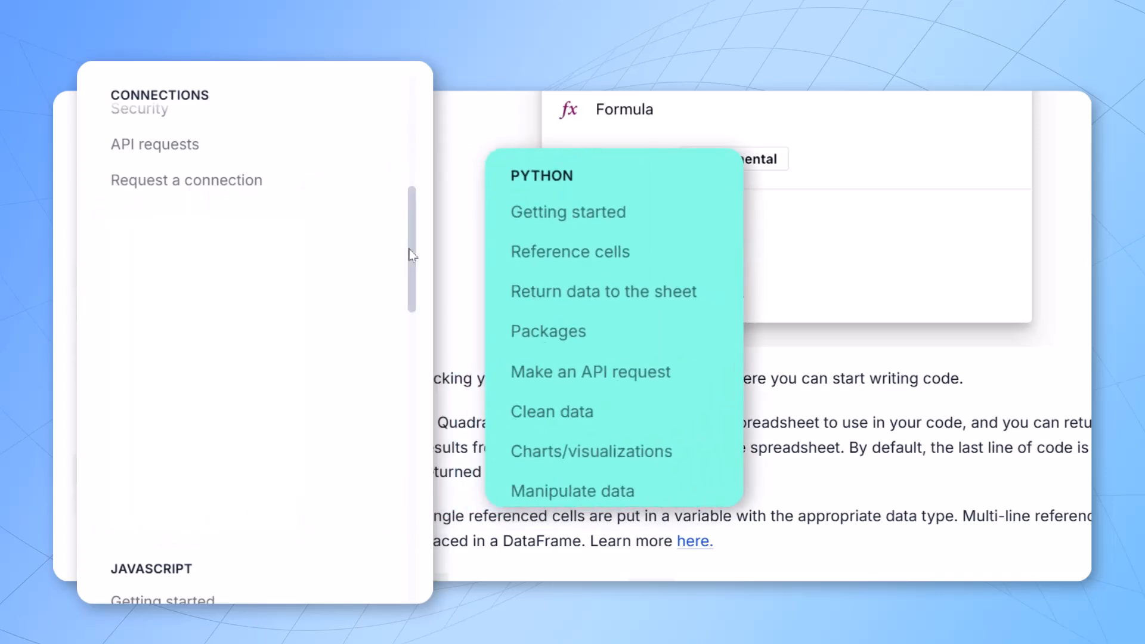
scroll(down, 3)
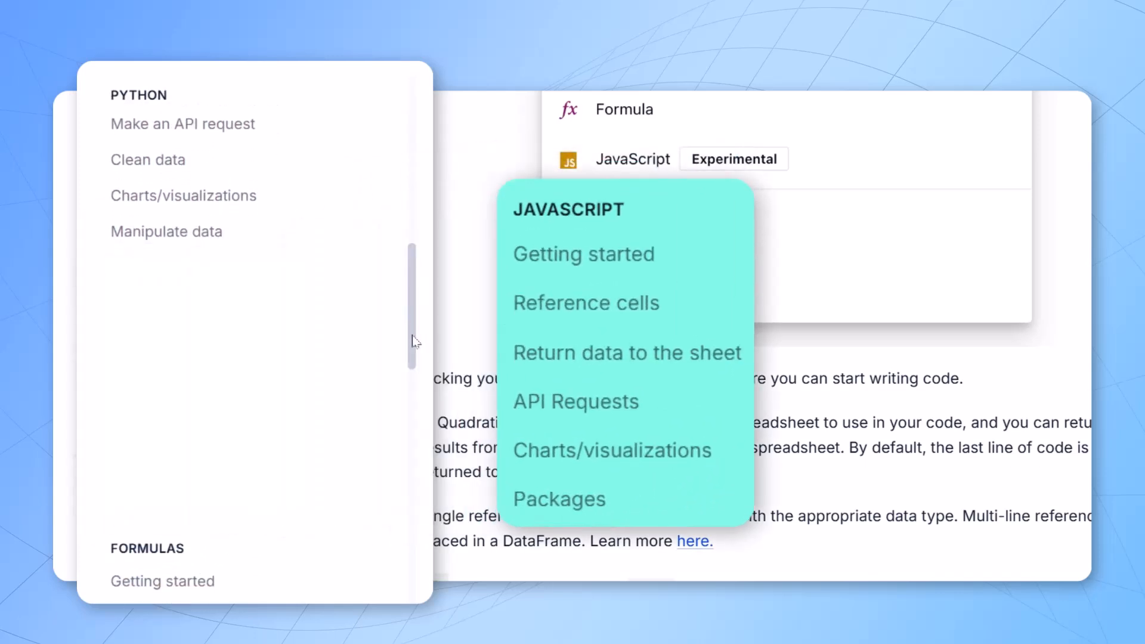
scroll(down, 3)
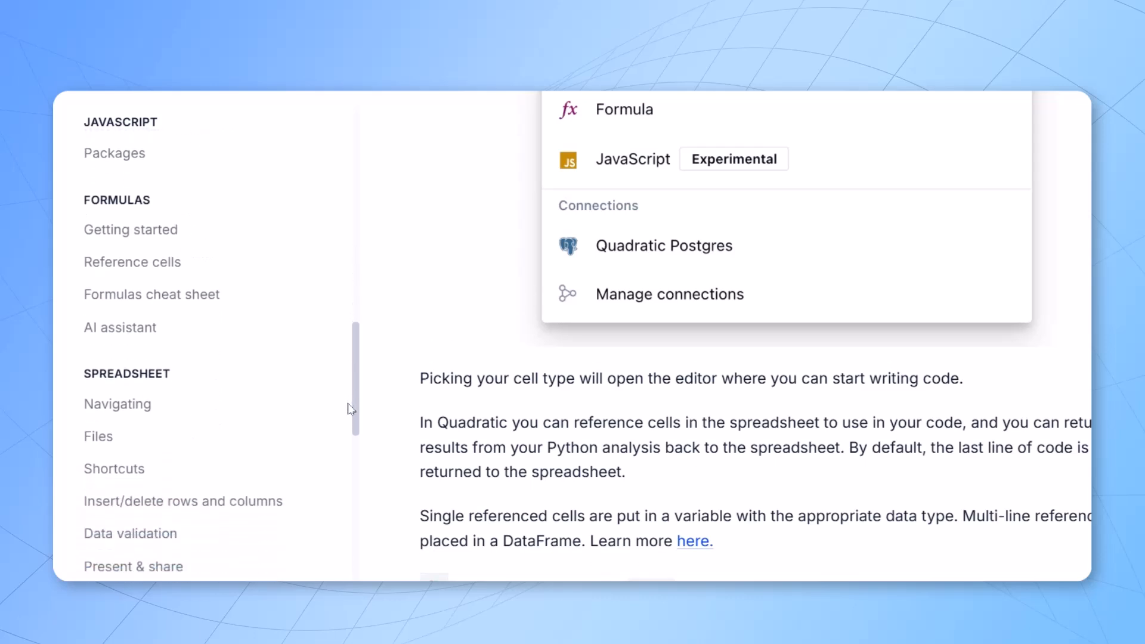
mouse_move(385, 402)
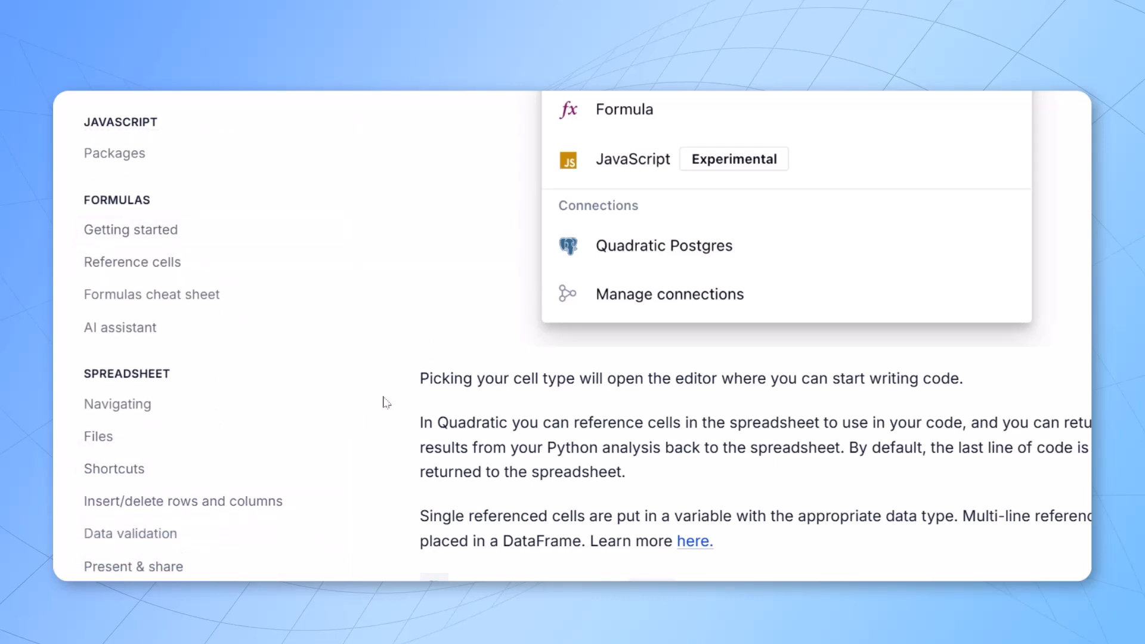
scroll(down, 3)
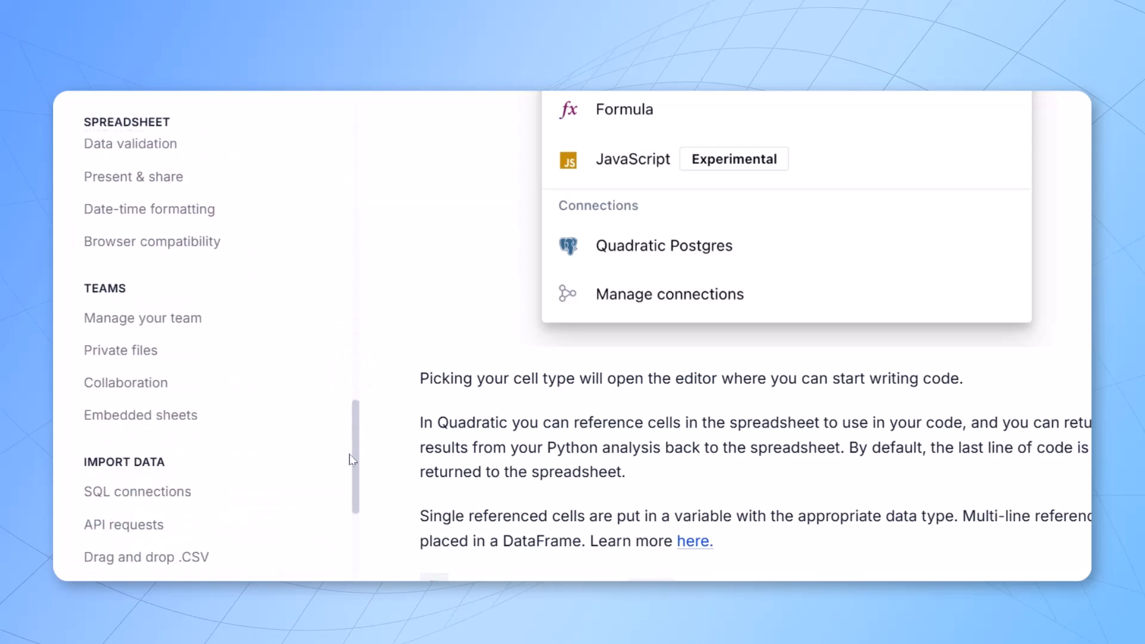
scroll(down, 3)
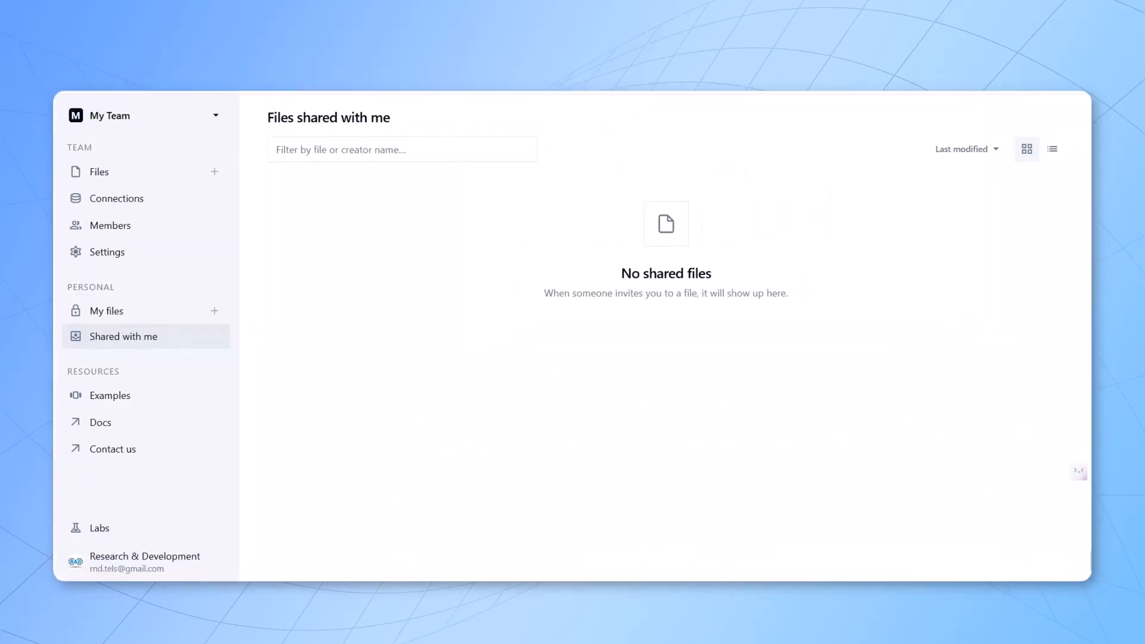
mouse_move(197, 361)
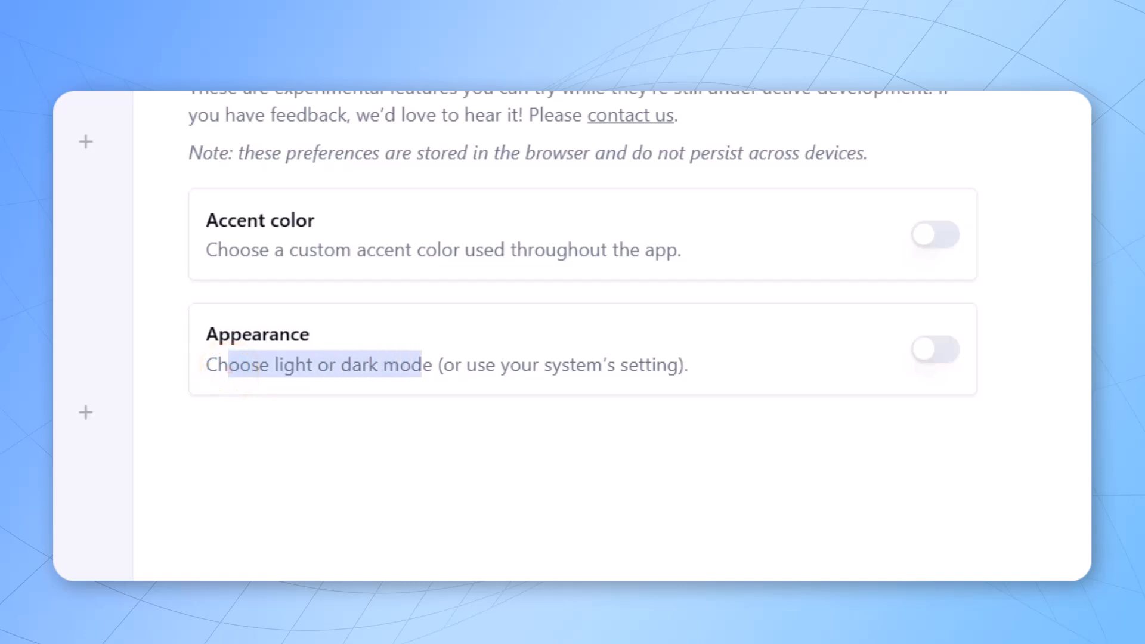
- Enable the experimental Appearance preference in Labs and choose Dark mode
click(936, 348)
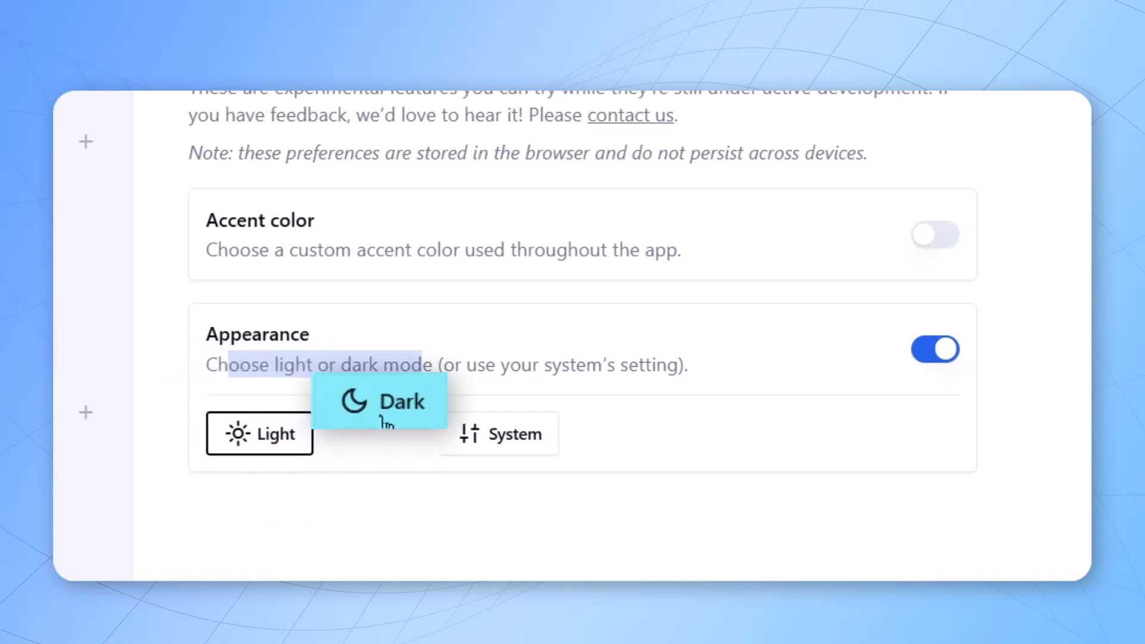
click(374, 433)
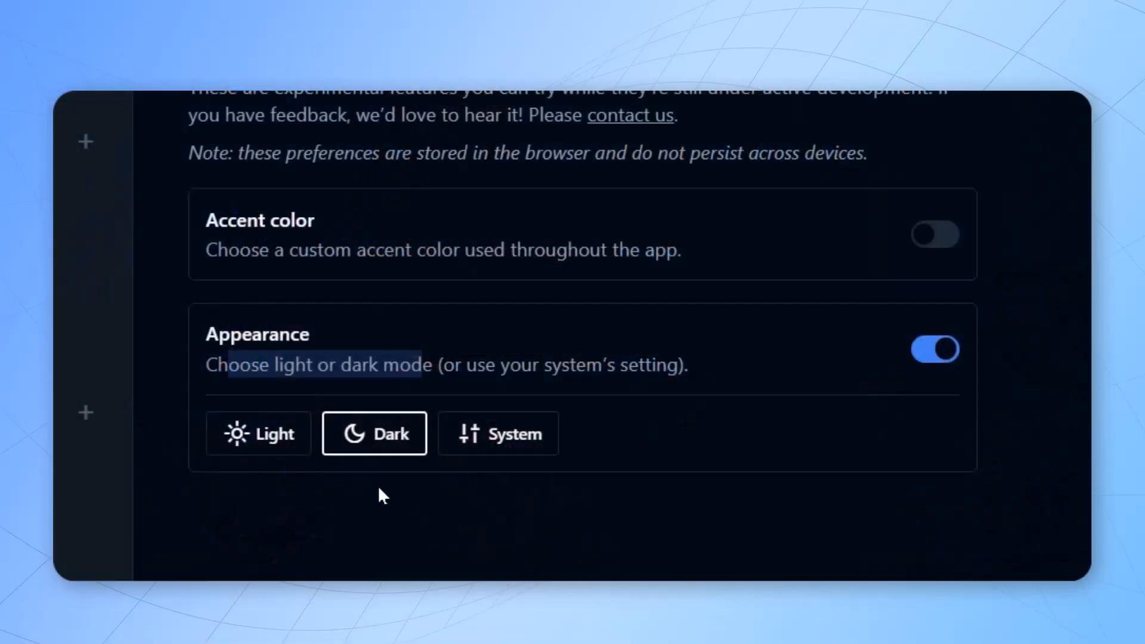
mouse_move(939, 252)
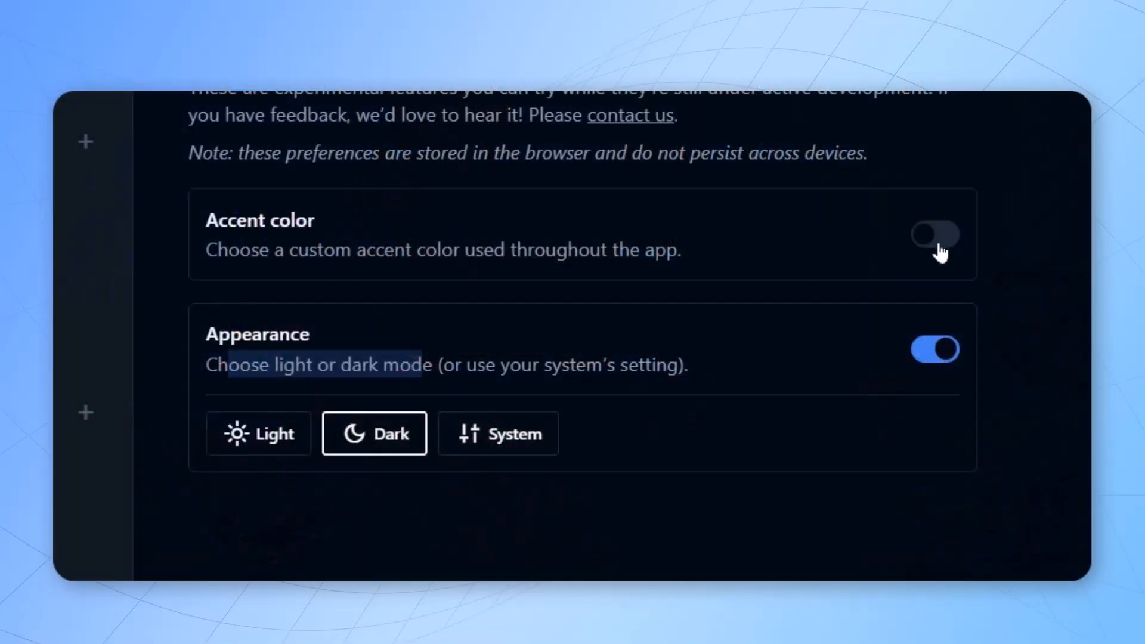
- Enable the Accent color preference and set it to Orange
click(935, 234)
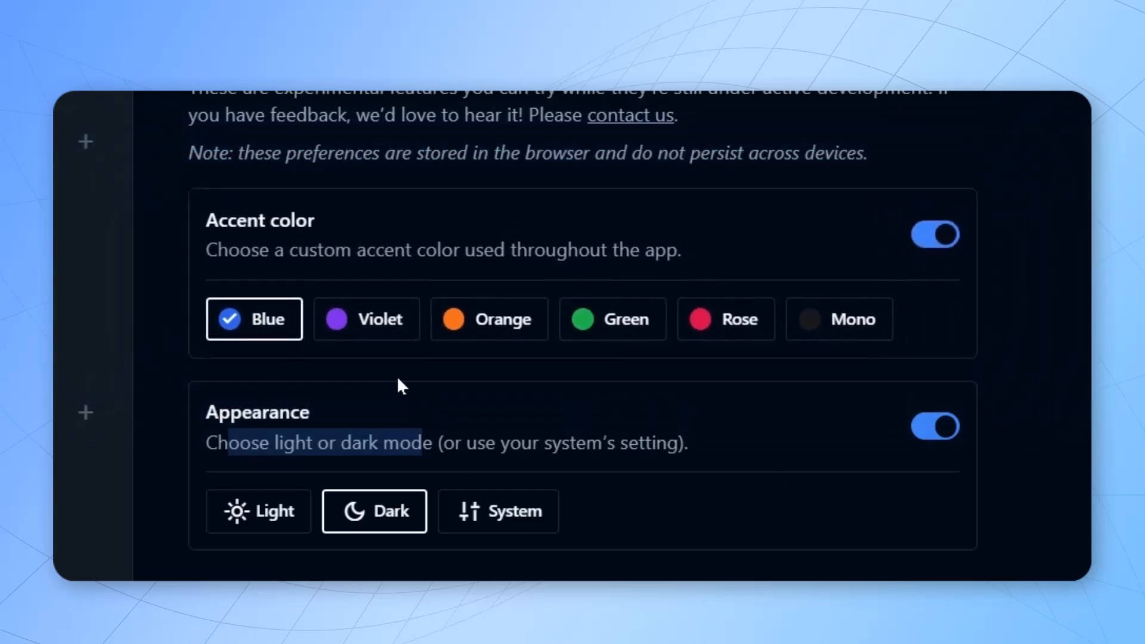
mouse_move(263, 319)
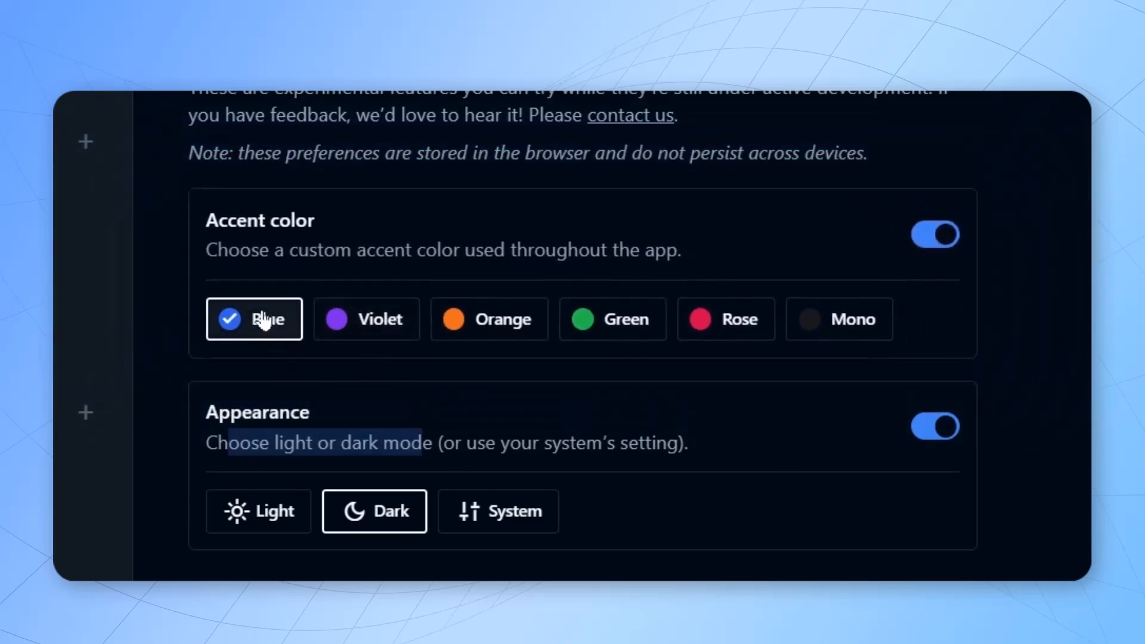
mouse_move(385, 355)
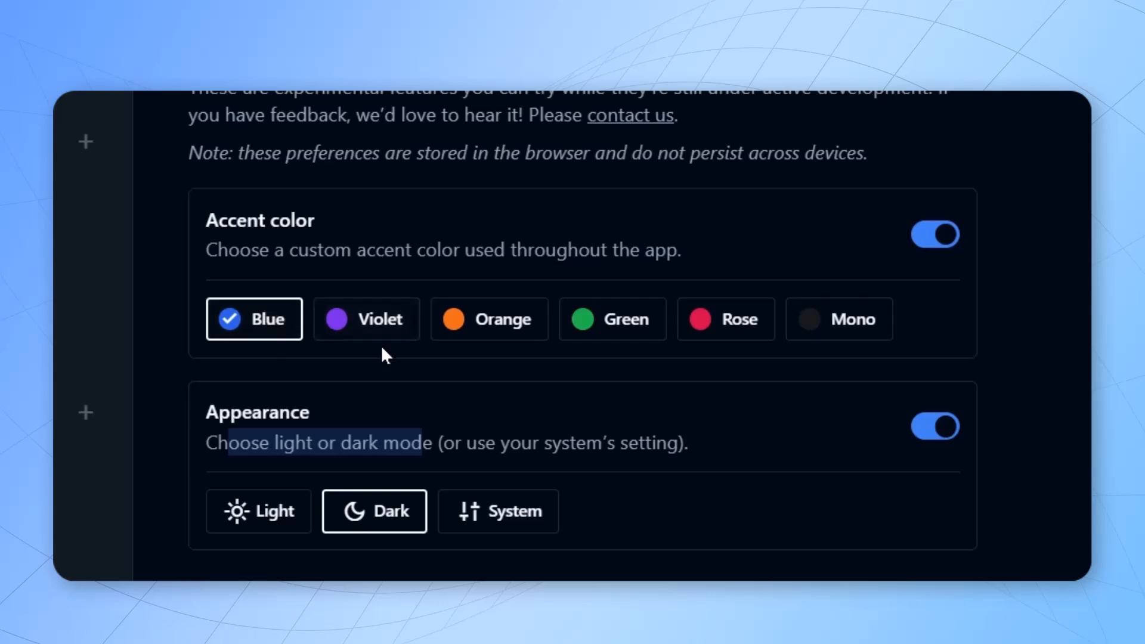
click(487, 319)
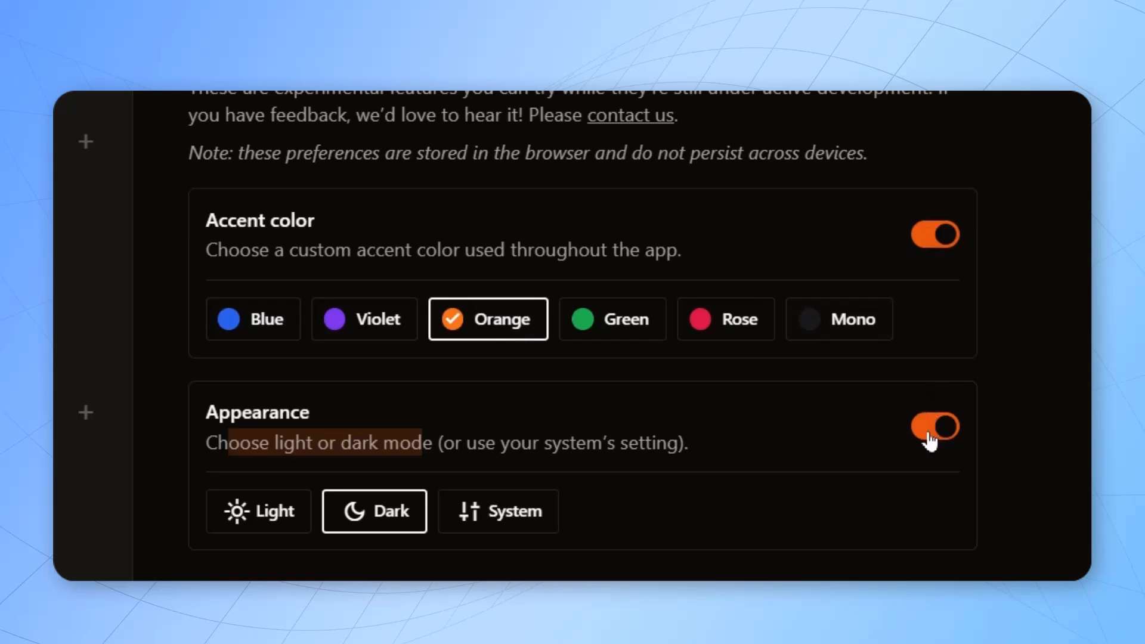
click(724, 319)
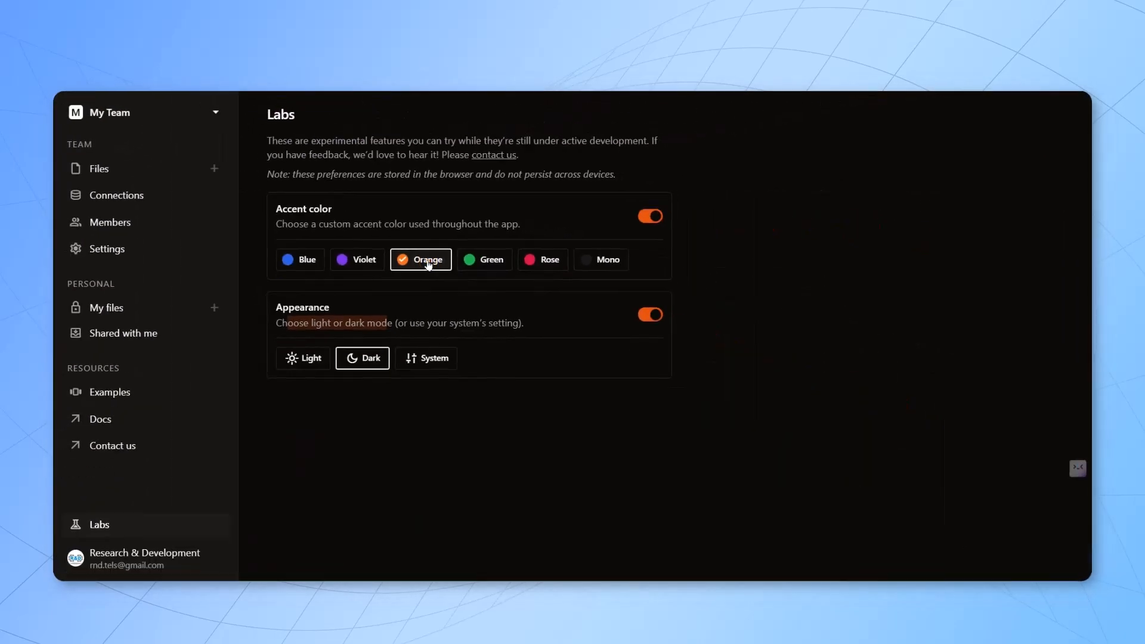
mouse_move(107, 173)
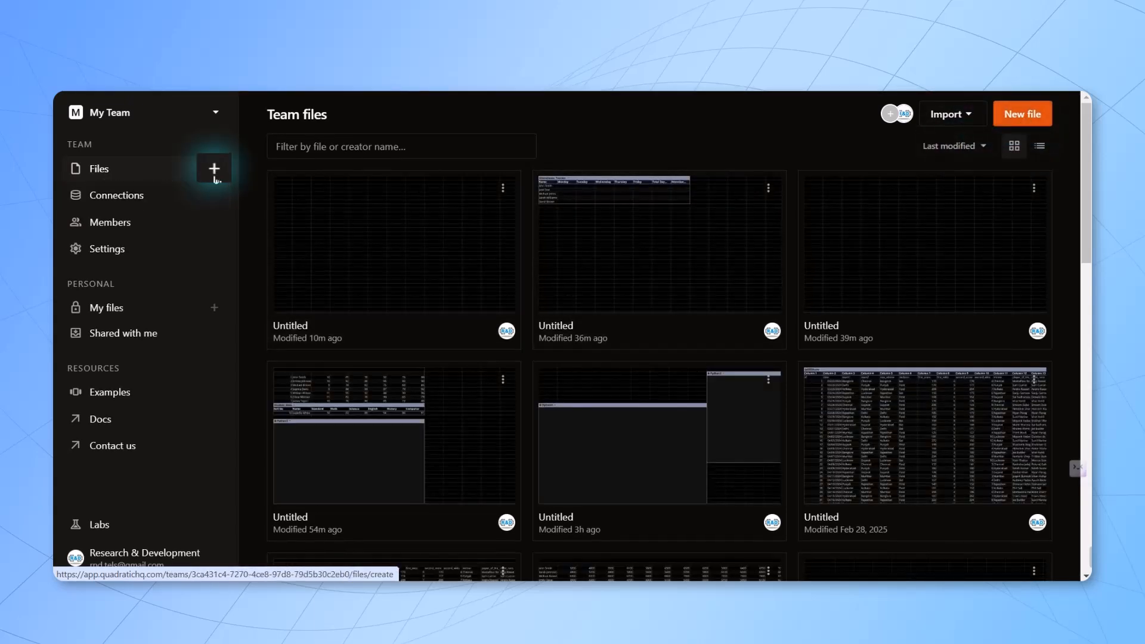
- Add an untitled spreadsheet via the + beside Files, then return to Team files
click(214, 169)
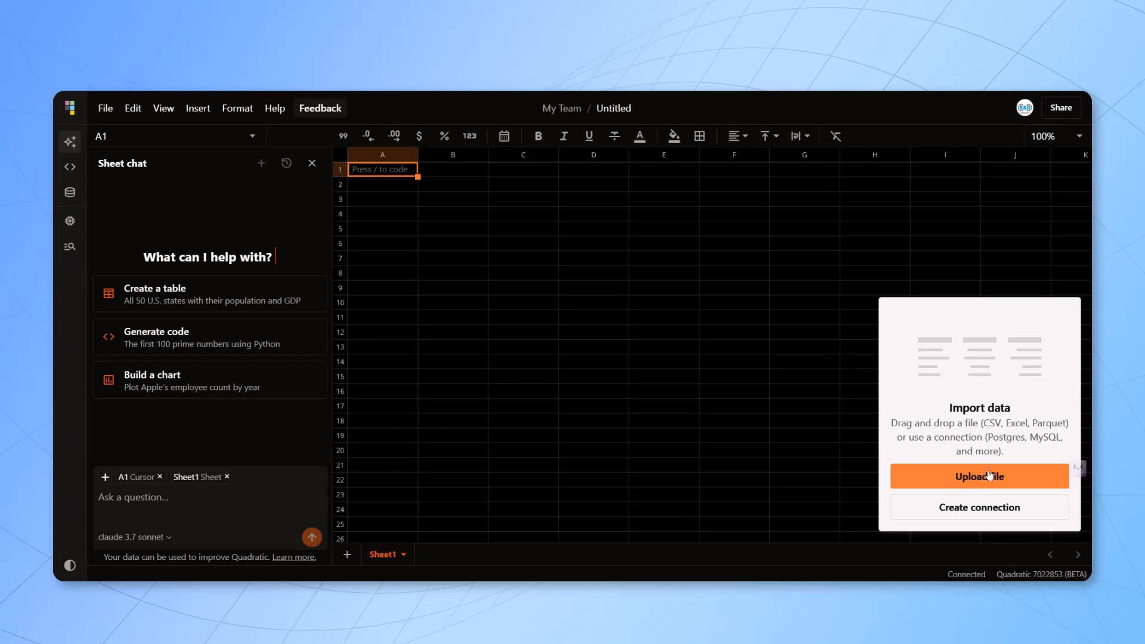
mouse_move(521, 484)
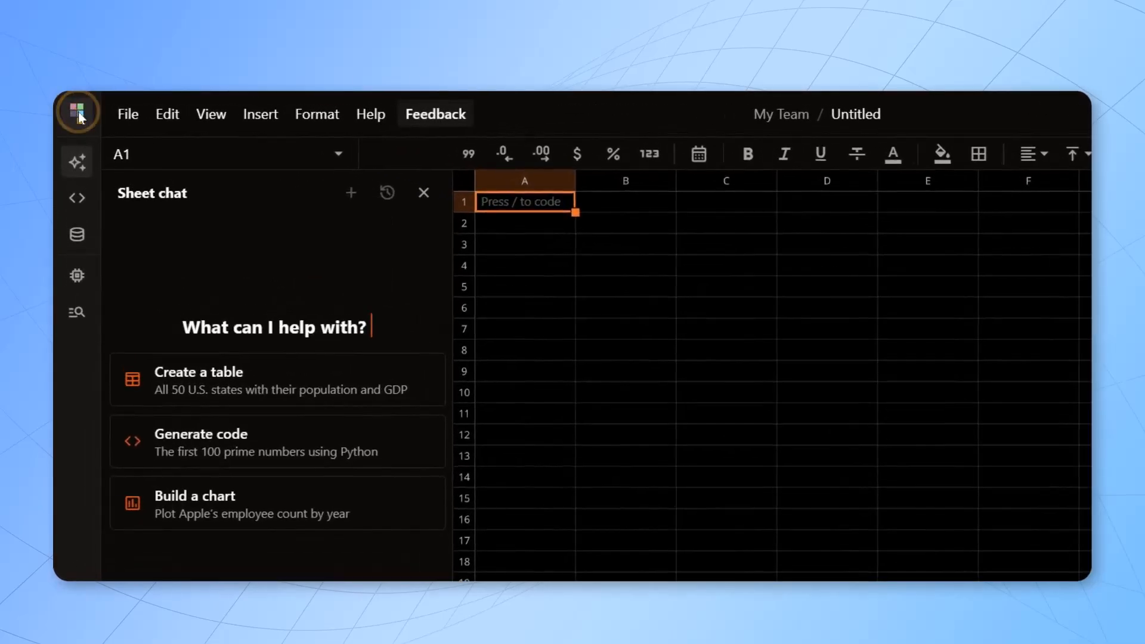
click(78, 114)
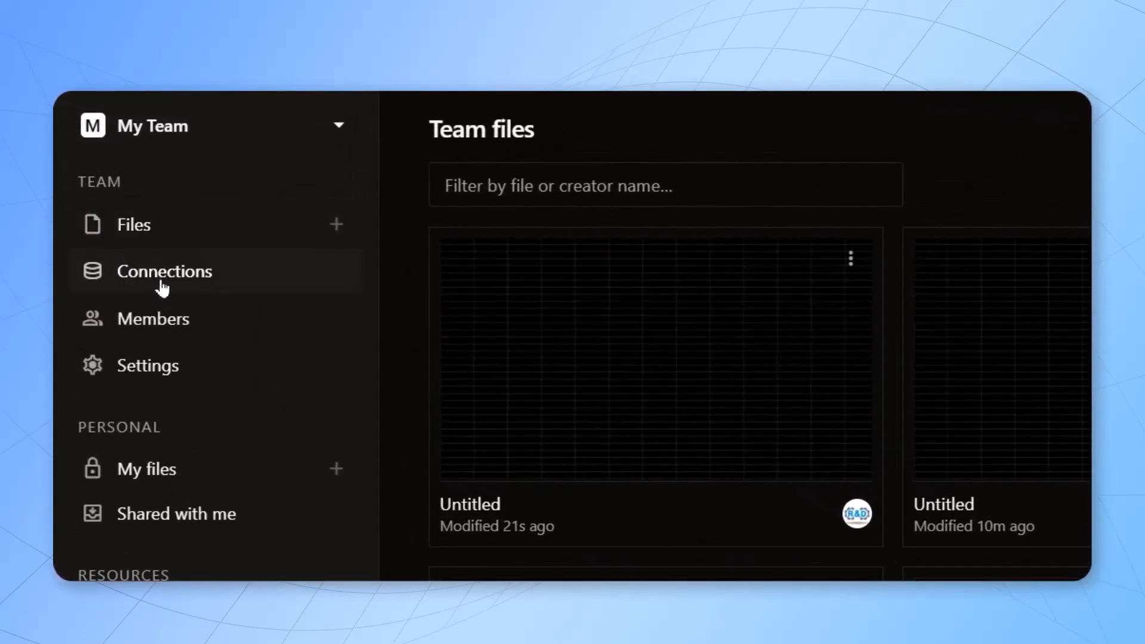
- Browse the team Connections page, then select ipl2024 as the CSV to import
click(164, 270)
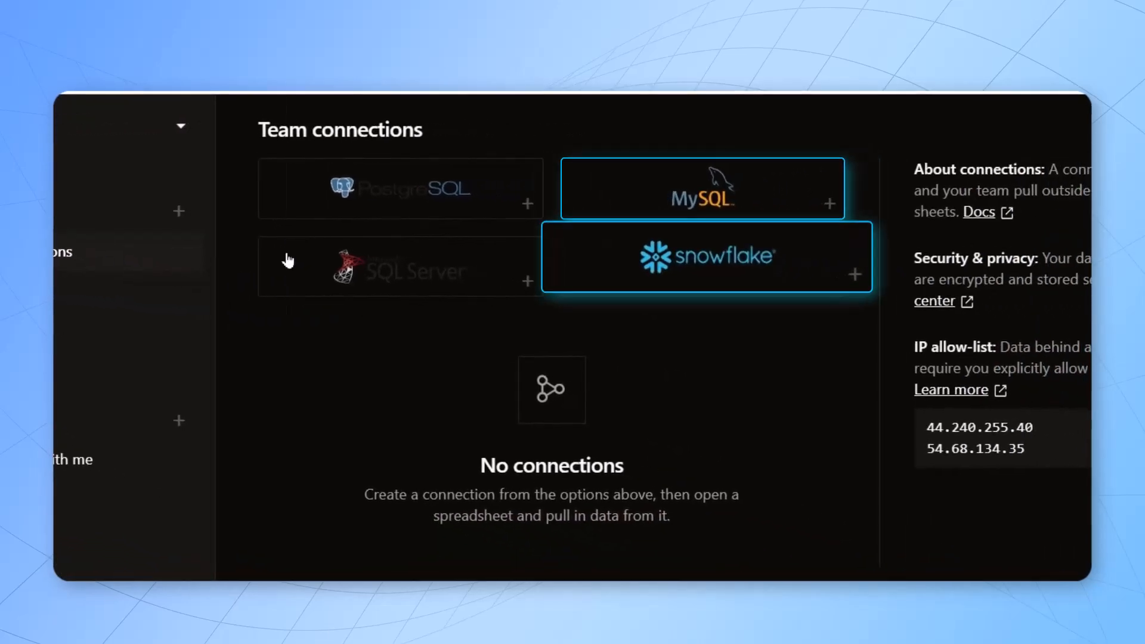
mouse_move(400, 210)
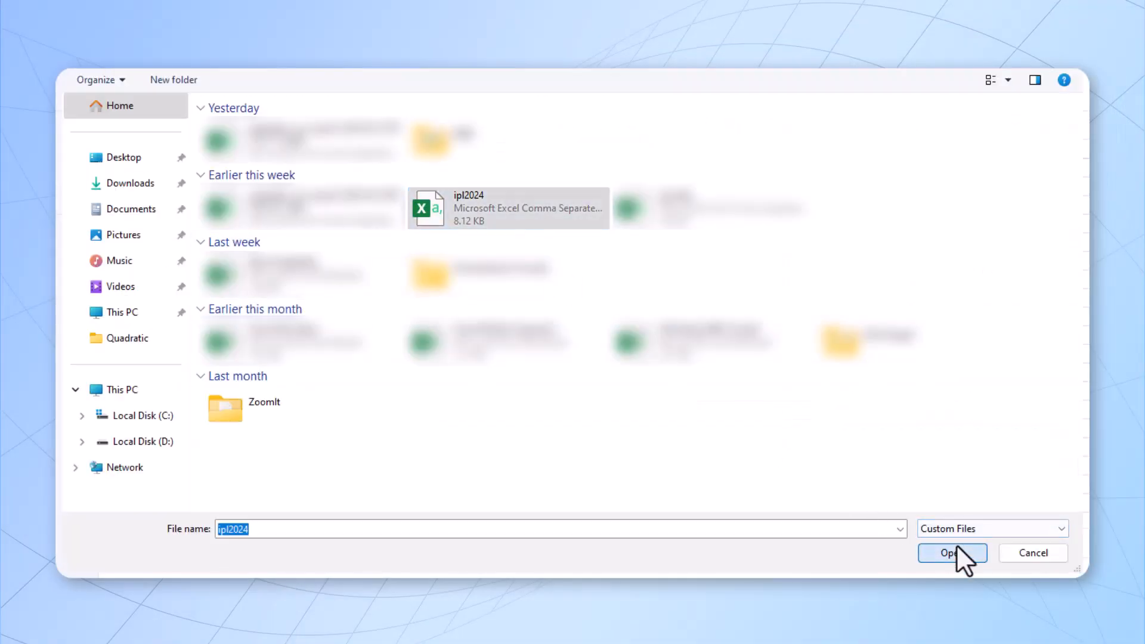
click(952, 553)
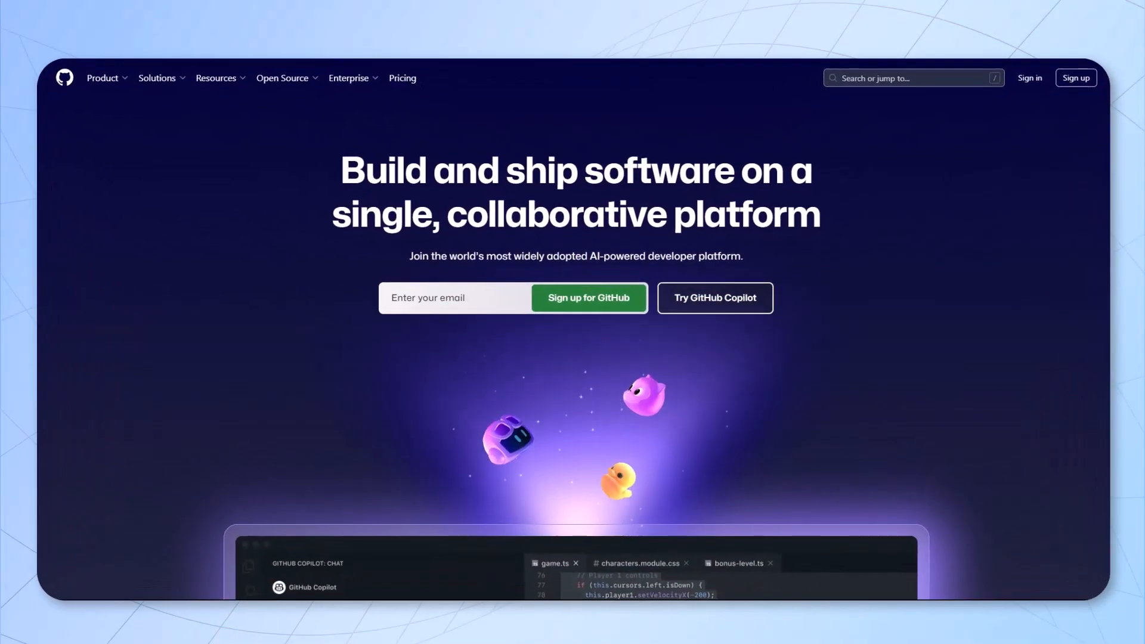
scroll(down, 3)
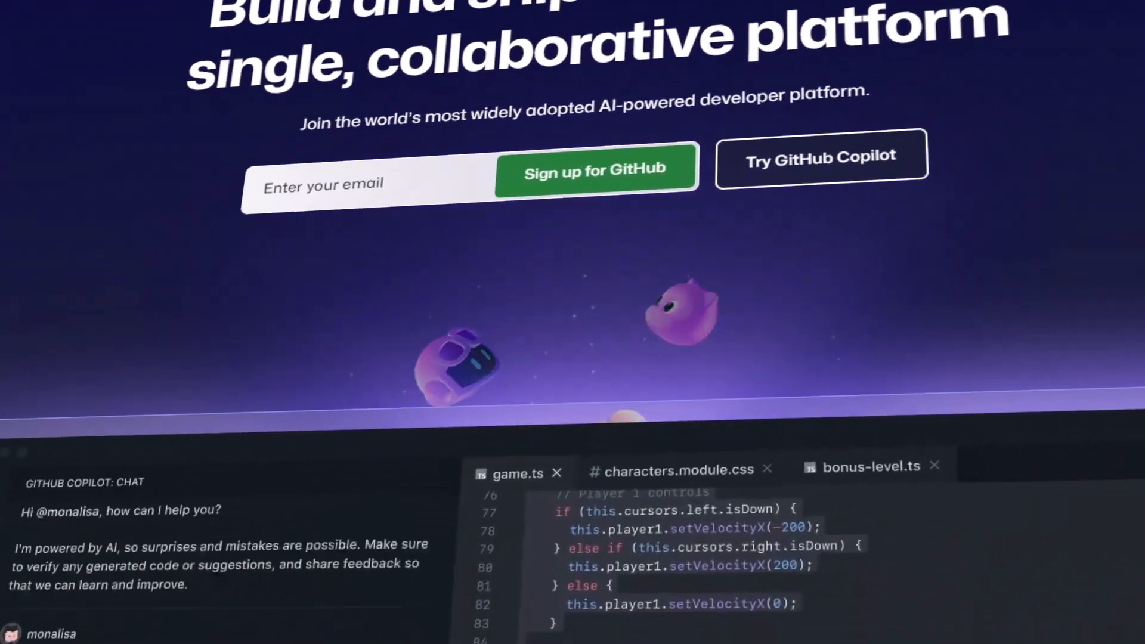